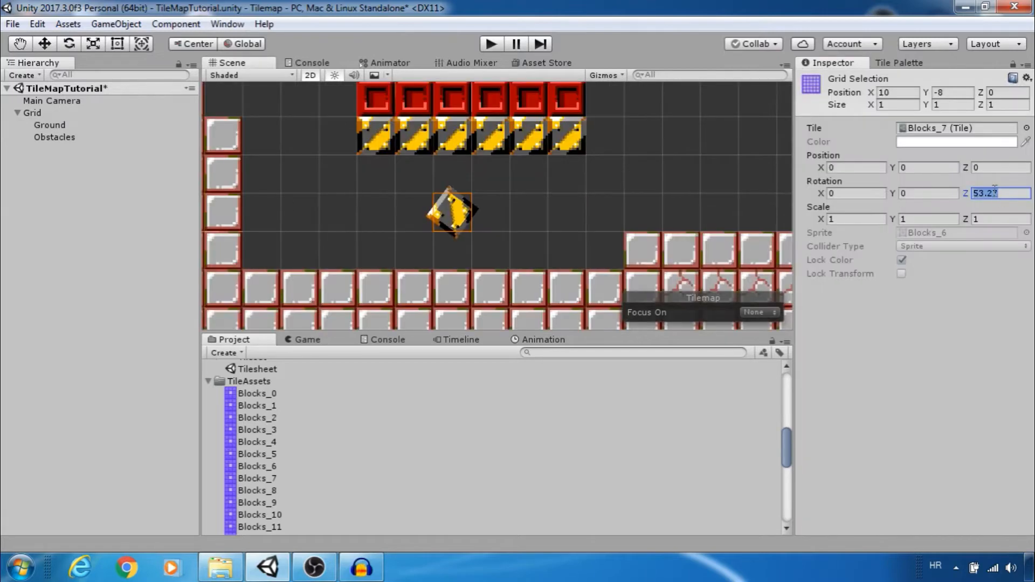
# Rotate the placed tile to 45 degrees on Z, then return to the empty TileMapTutorial project.
pyautogui.write('5')
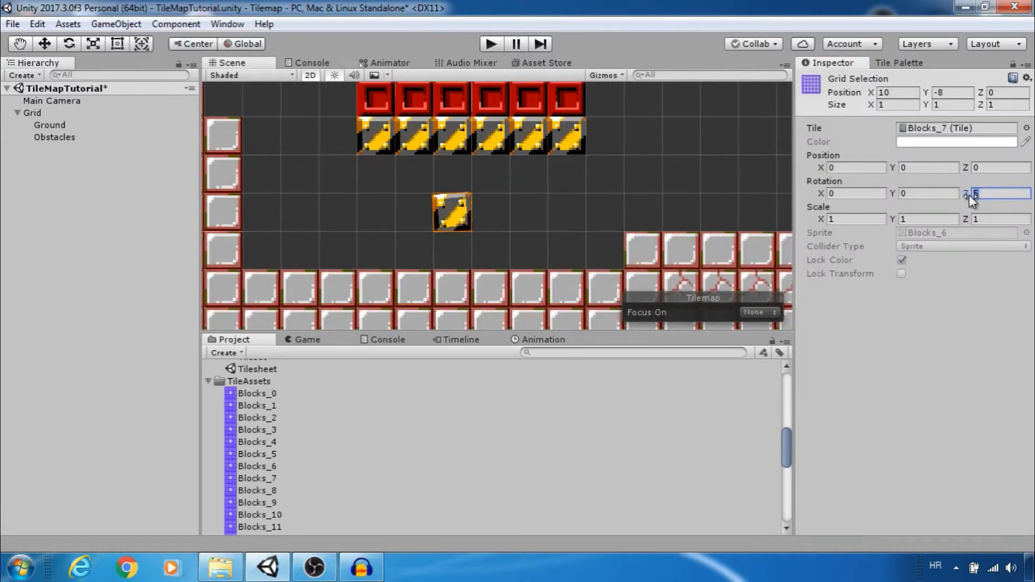
pyautogui.write('45')
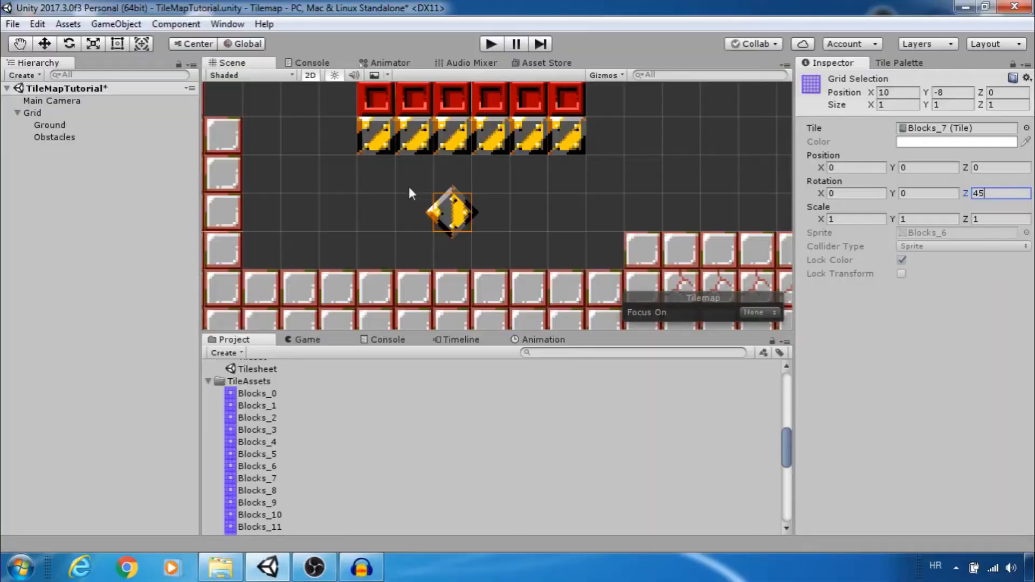
pyautogui.click(126, 566)
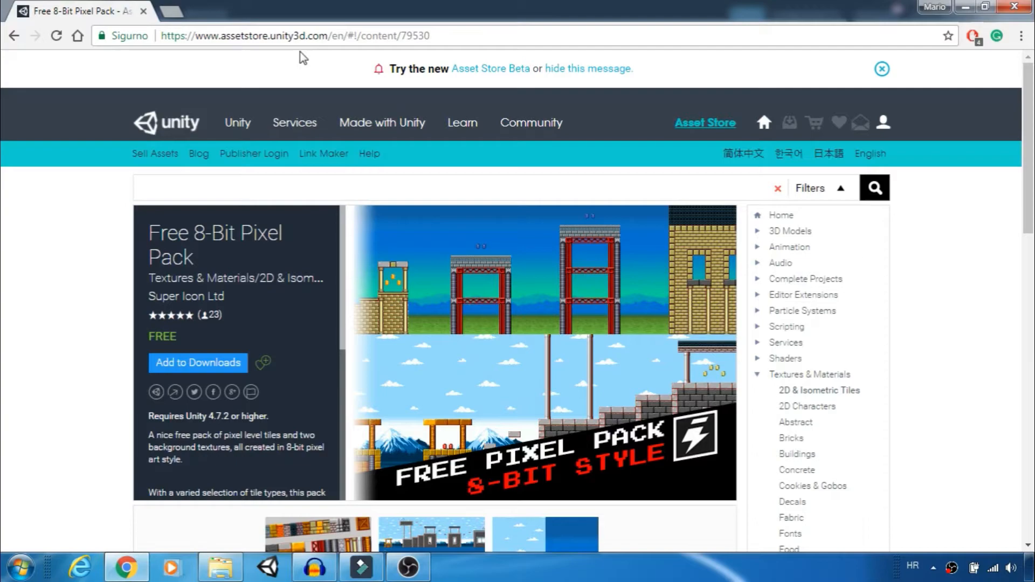
pyautogui.click(265, 566)
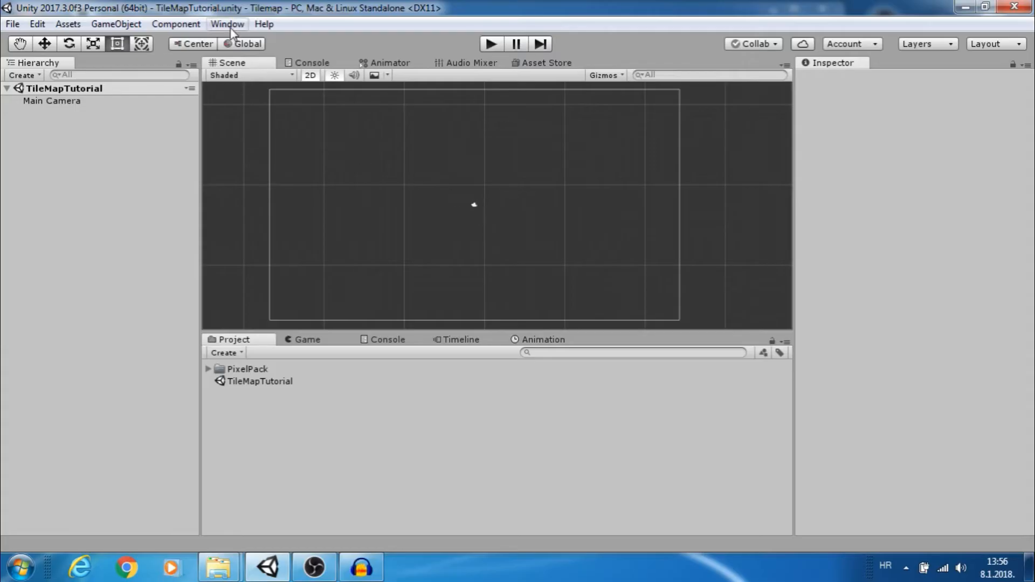
# Create a new tile palette named Blocks saved in a new Paletts folder.
pyautogui.click(226, 24)
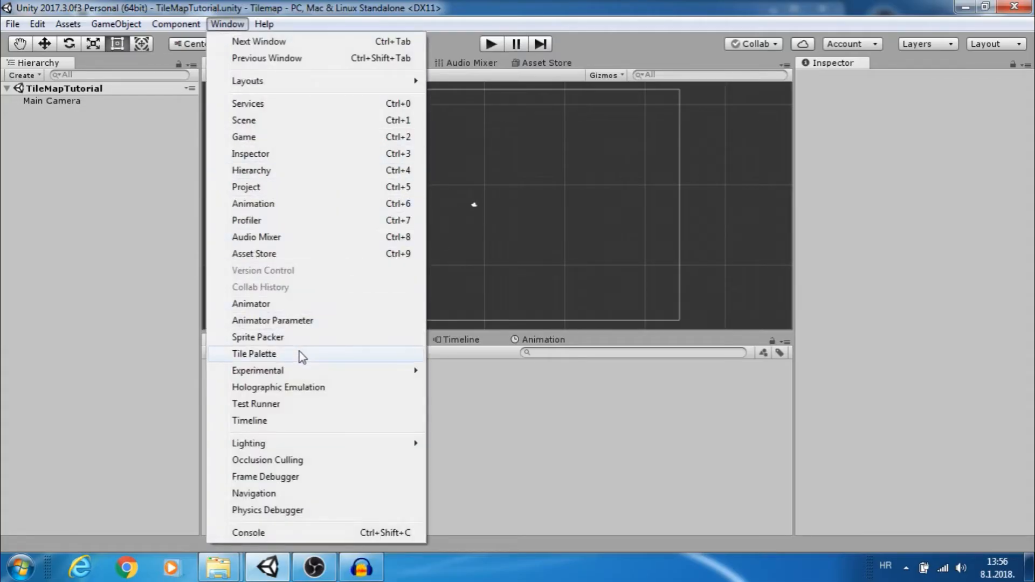
pyautogui.click(254, 353)
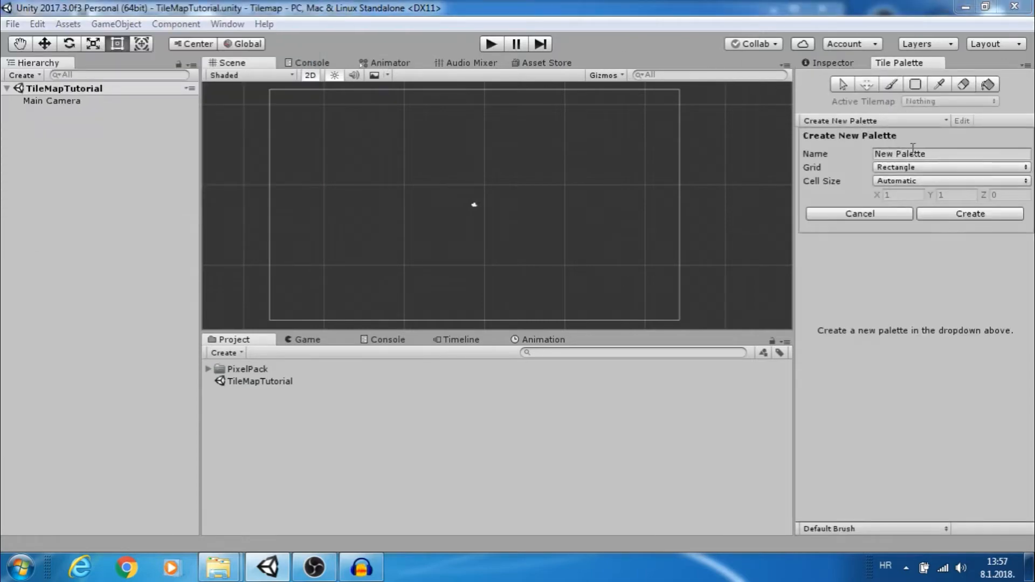
pyautogui.write('Blocks')
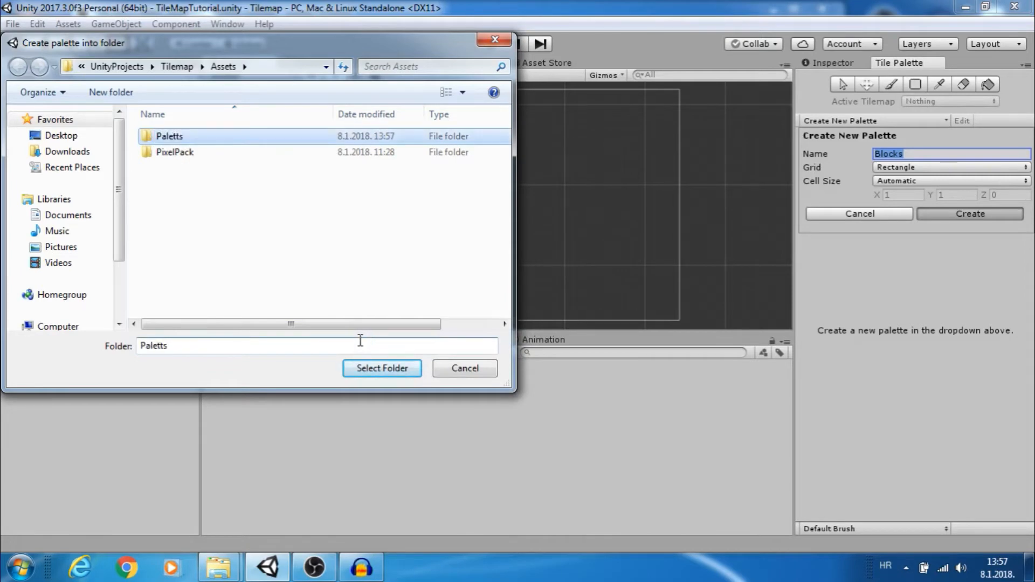
pyautogui.click(382, 369)
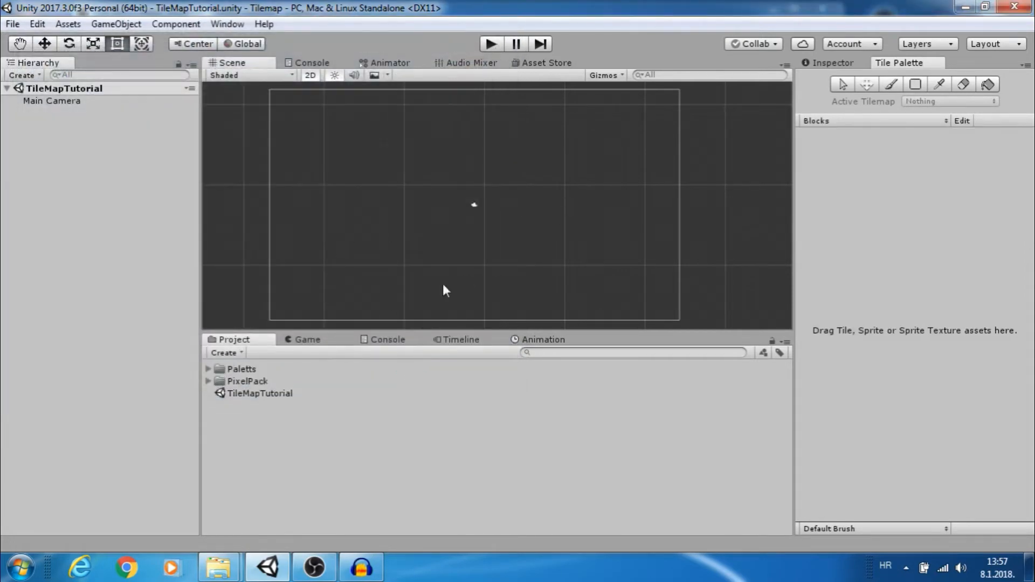
# Add the Blocks_0 sprite from PixelPack to the palette as a tile saved in TileAssets.
pyautogui.click(208, 381)
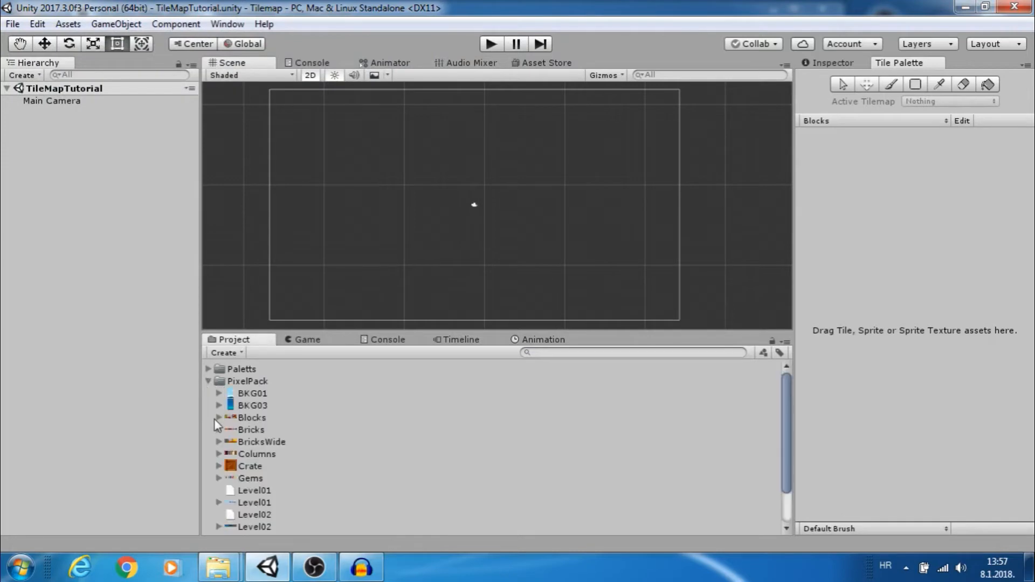
pyautogui.click(218, 418)
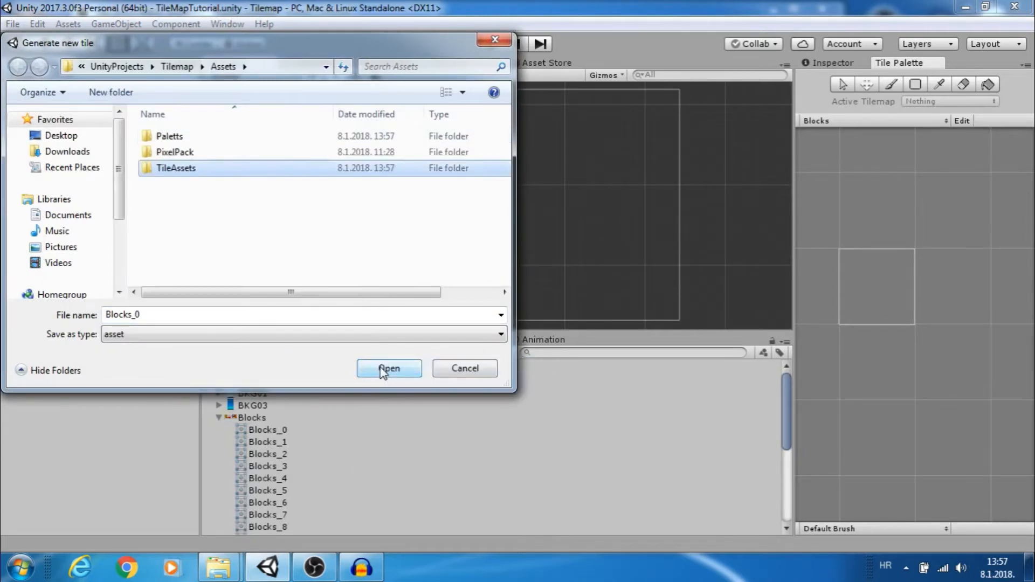
pyautogui.click(388, 368)
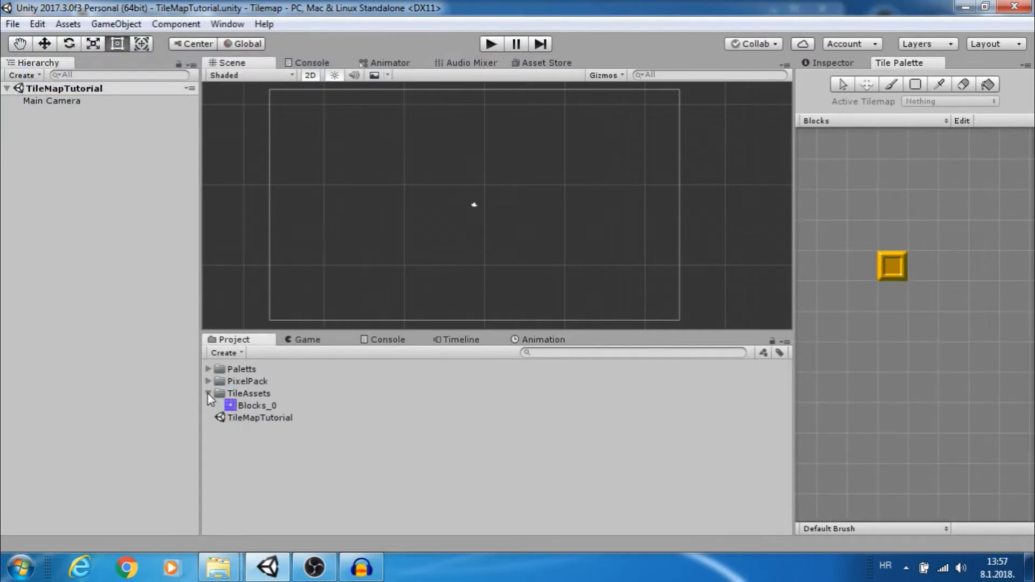
# Inspect the new Blocks_0 tile asset's properties and return to the palette.
pyautogui.click(257, 405)
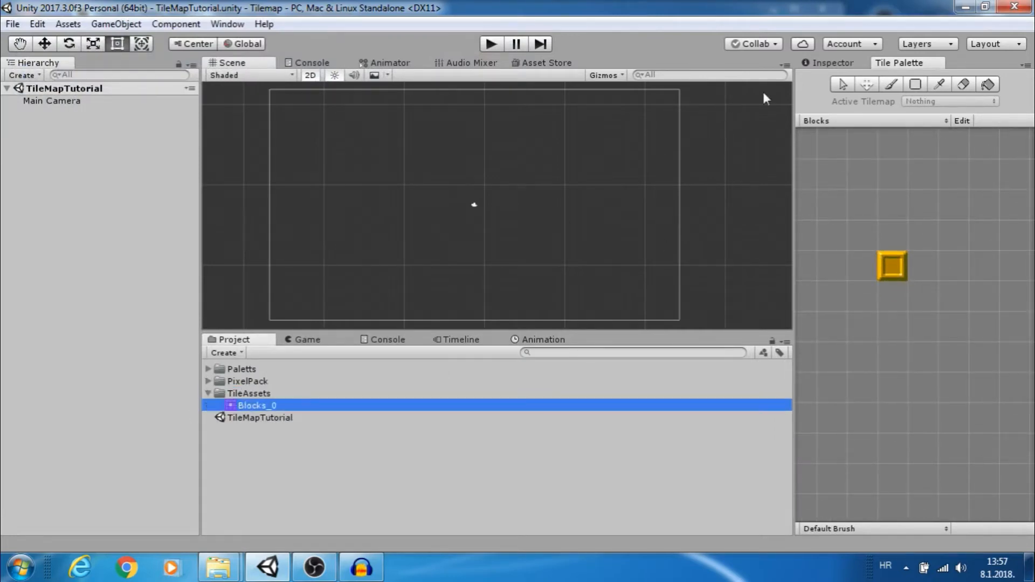
pyautogui.click(257, 406)
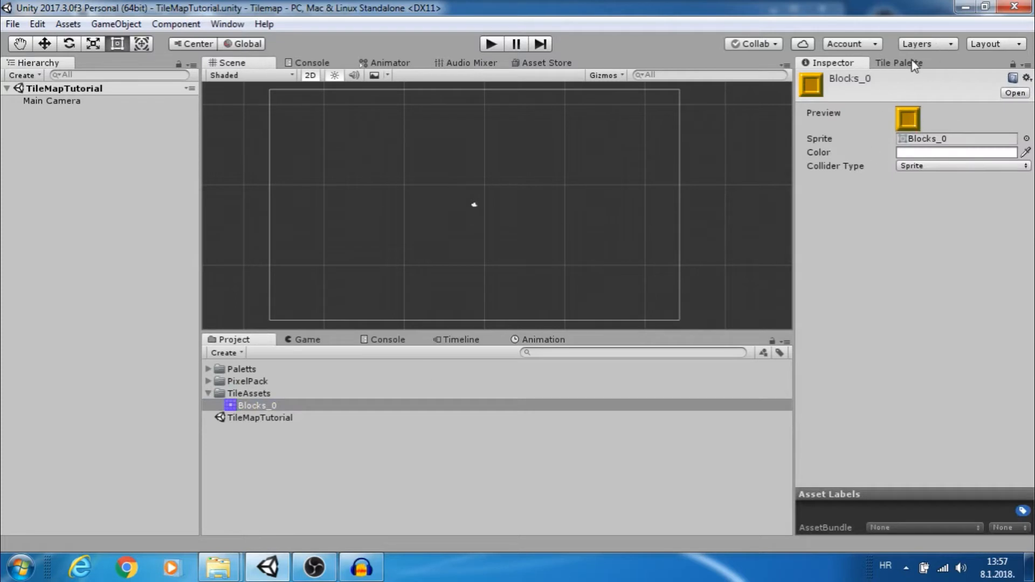
pyautogui.click(897, 62)
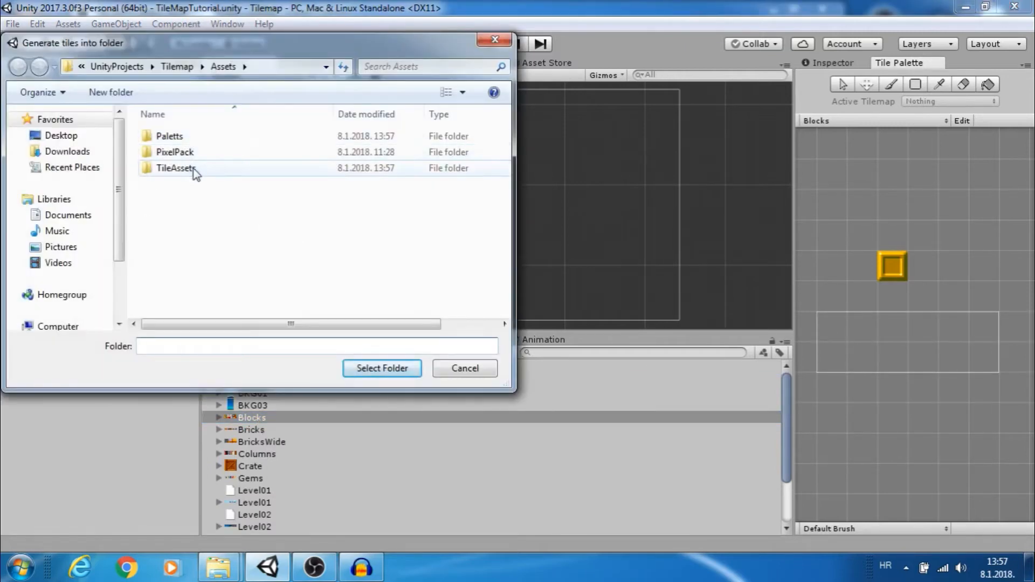
# Store all twelve Blocks sprites as tiles in TileAssets and check the sheet's slicing.
pyautogui.click(382, 369)
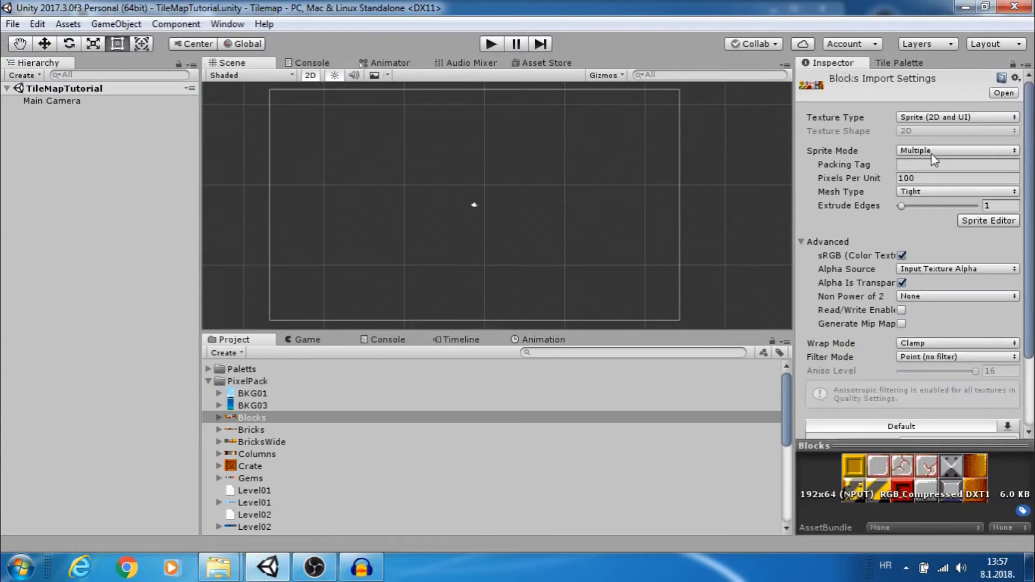
pyautogui.click(988, 221)
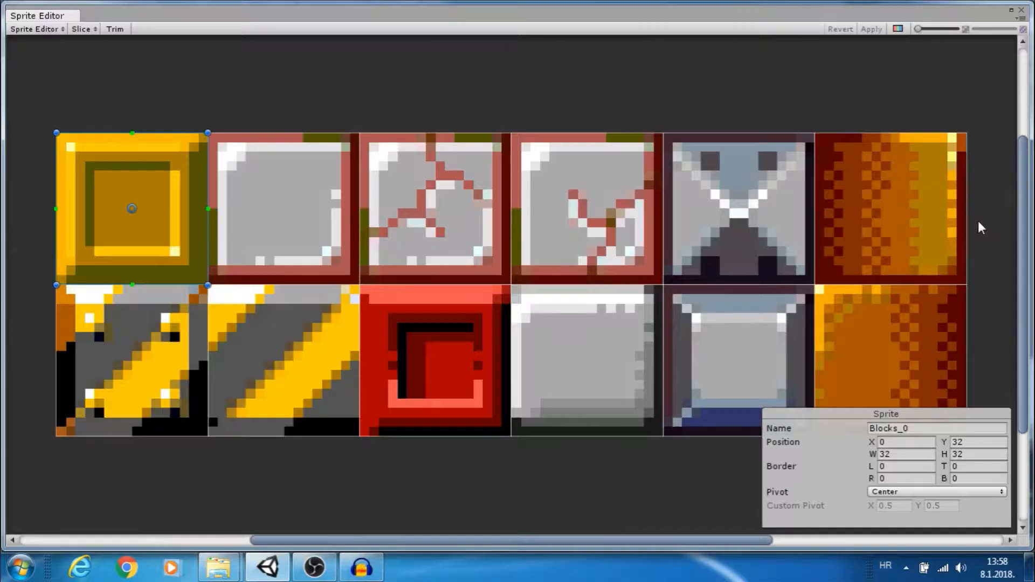
pyautogui.click(890, 209)
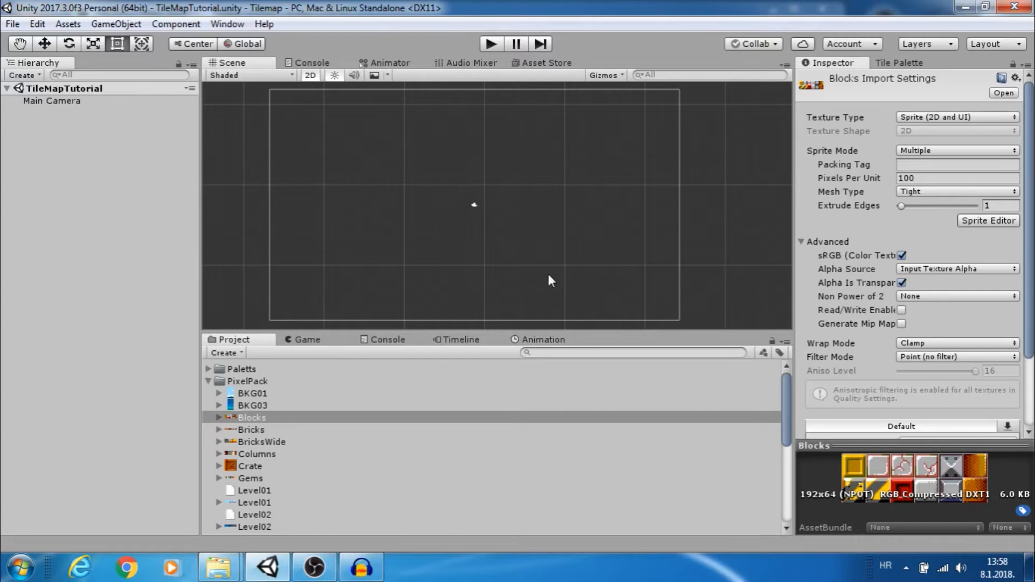
pyautogui.click(897, 62)
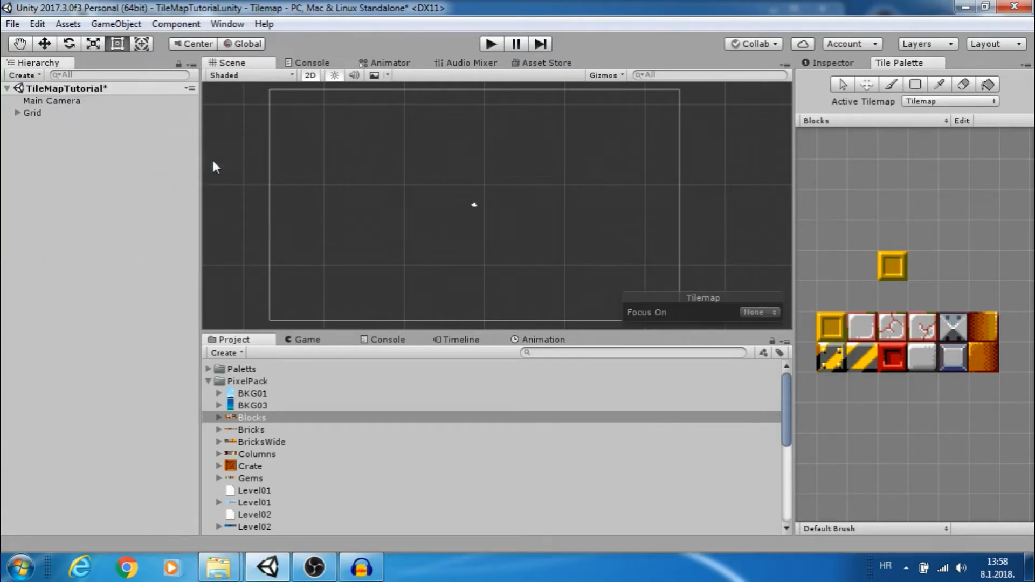
# Rename the Tilemap under Grid to Ground in the Inspector.
pyautogui.click(32, 112)
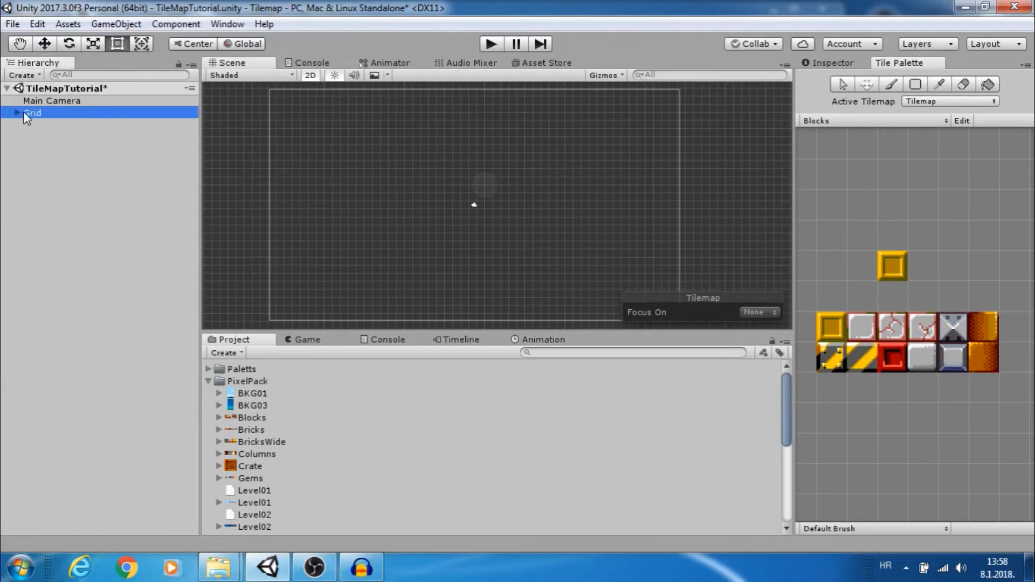
pyautogui.click(17, 112)
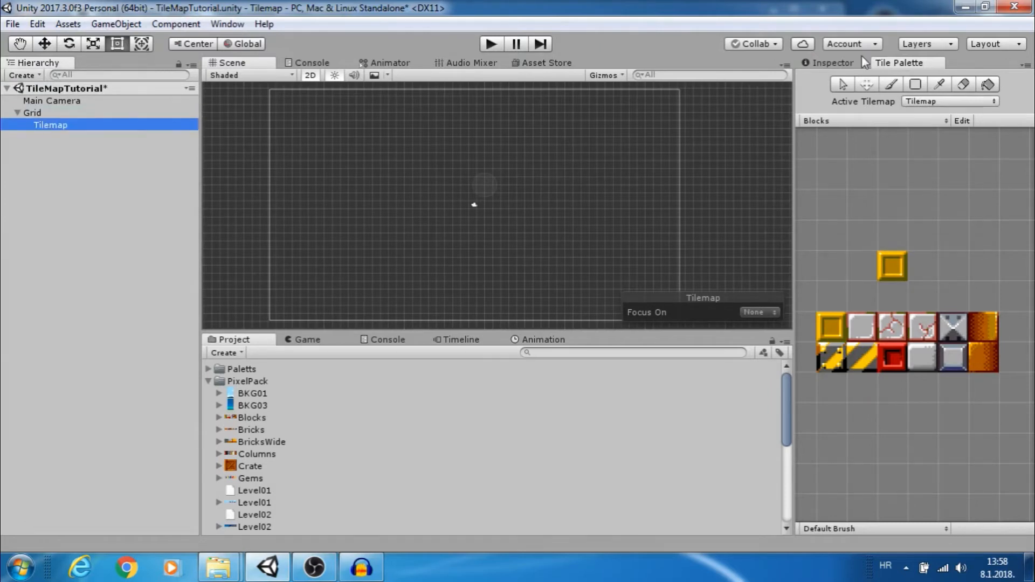
pyautogui.click(829, 62)
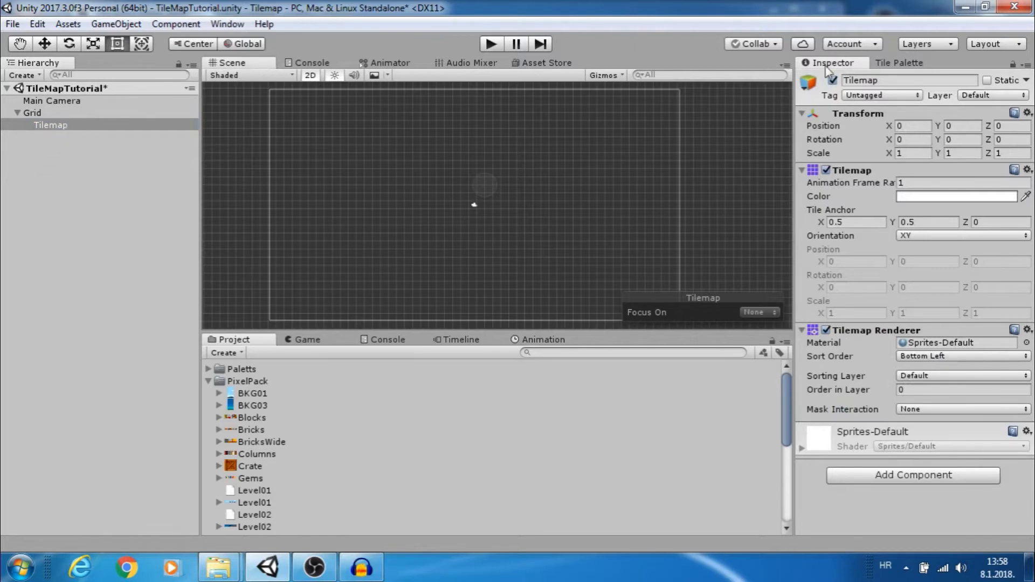
pyautogui.write('Ground')
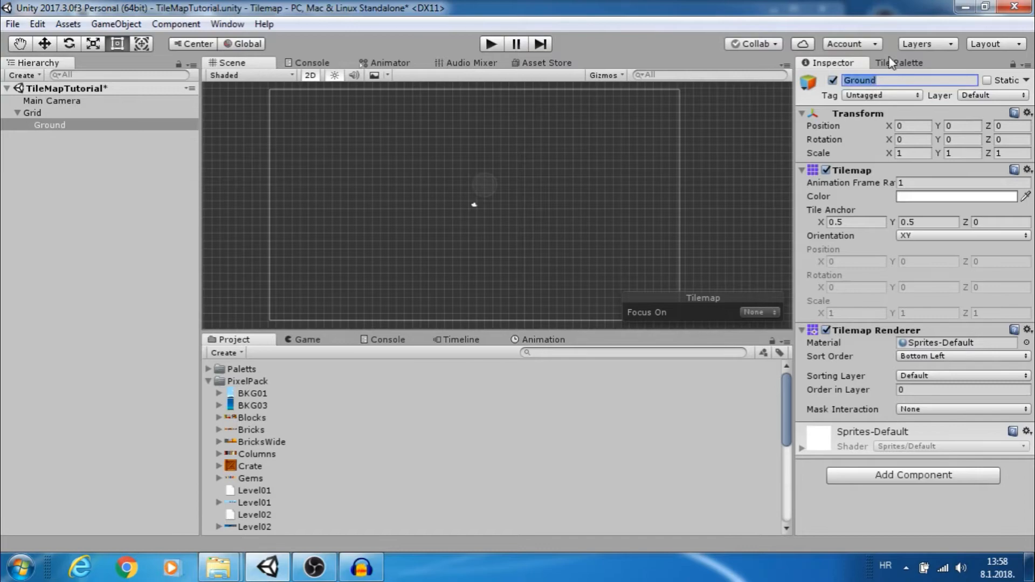
pyautogui.click(899, 62)
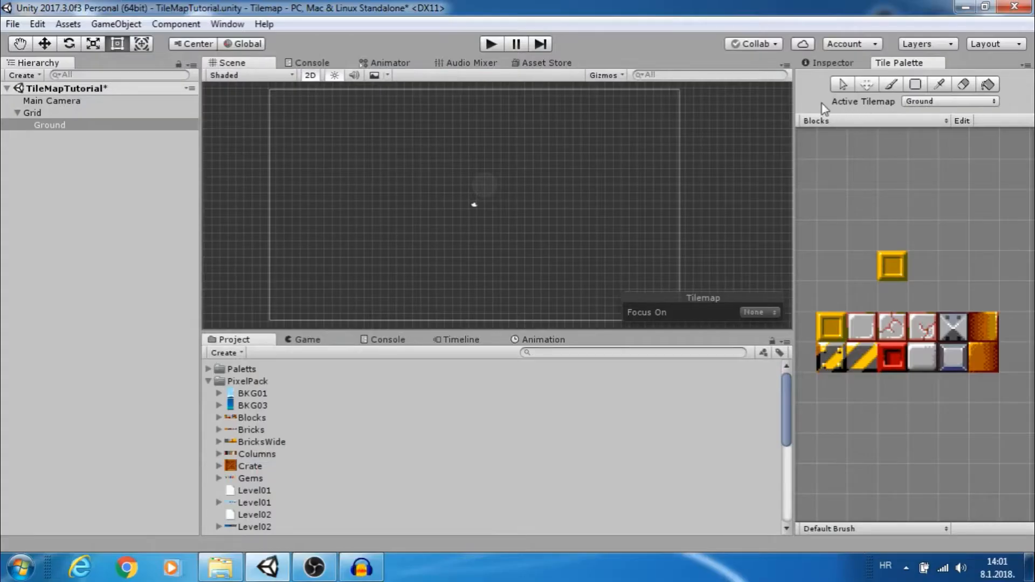
# With Ground as the active tilemap, paint a stepped line of block tiles across the scene.
pyautogui.click(949, 101)
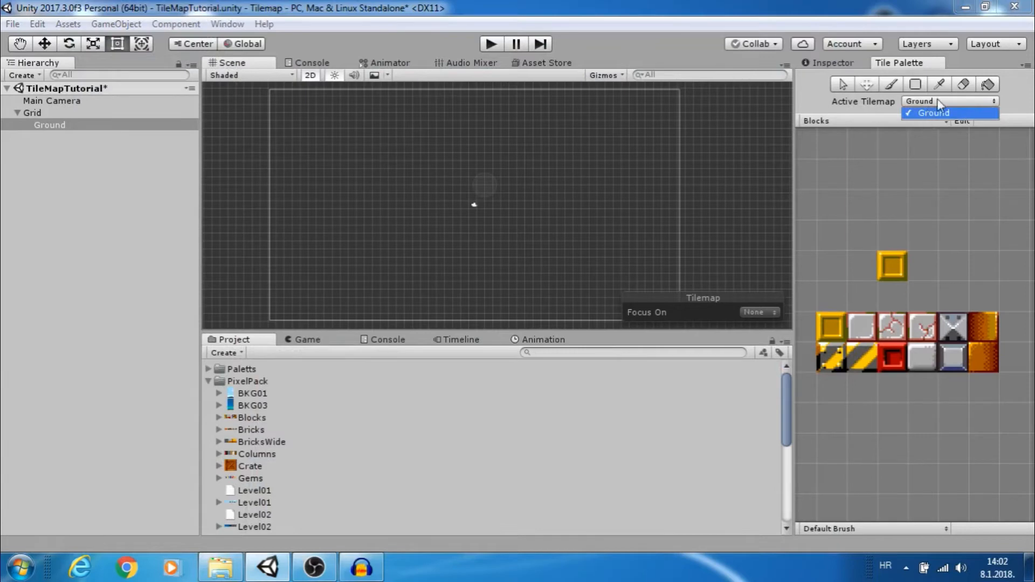
pyautogui.click(933, 112)
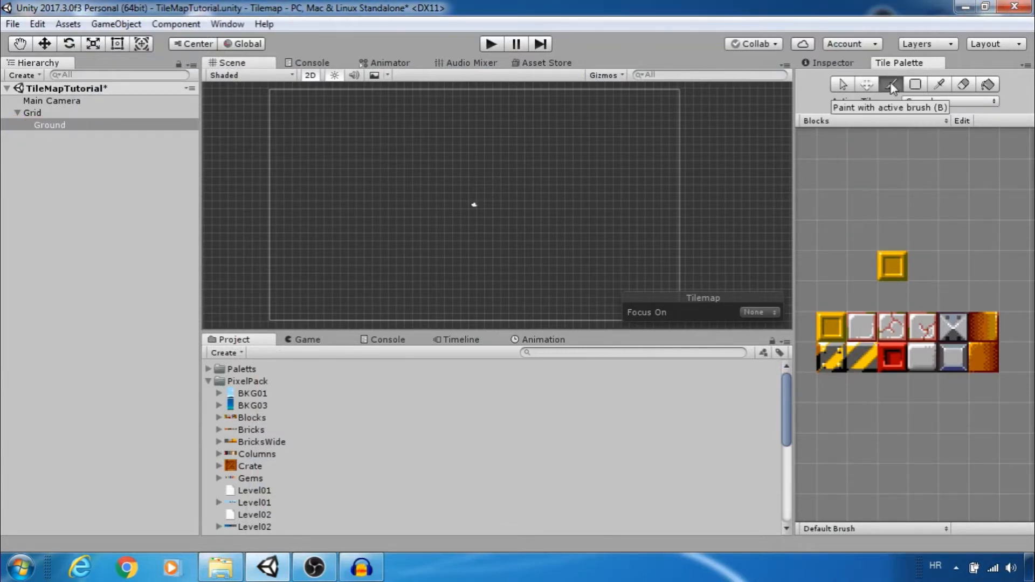
pyautogui.click(891, 85)
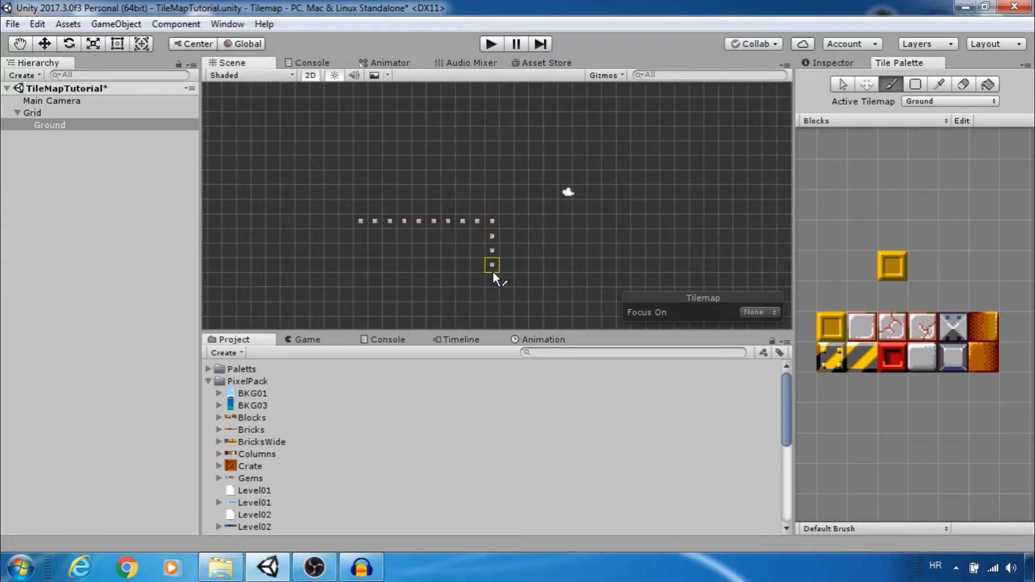
pyautogui.moveTo(491, 264); pyautogui.dragTo(623, 265)
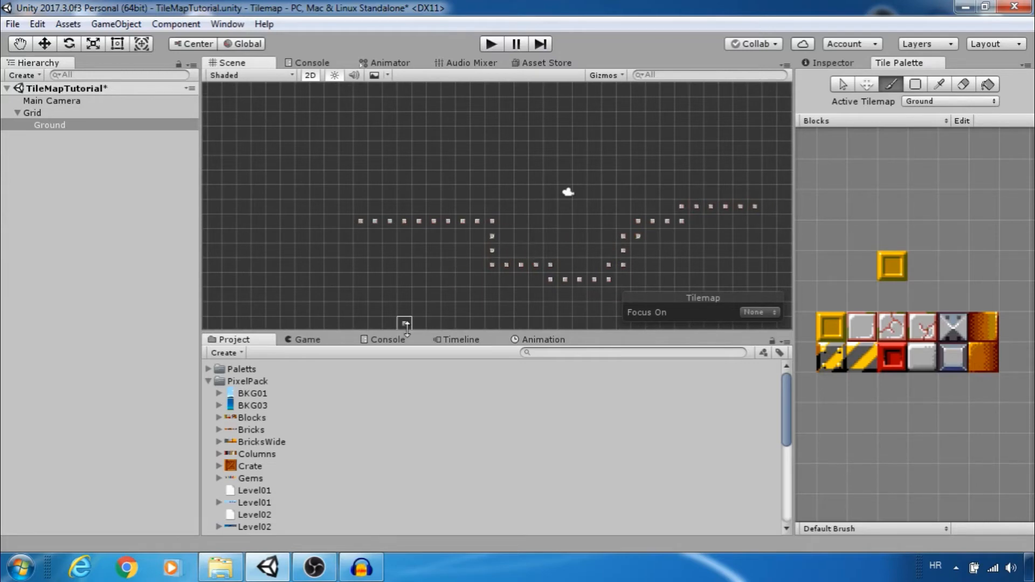
# Set the Blocks sheet to 32 pixels per unit, revert it to 100, and select Grid.
pyautogui.click(252, 417)
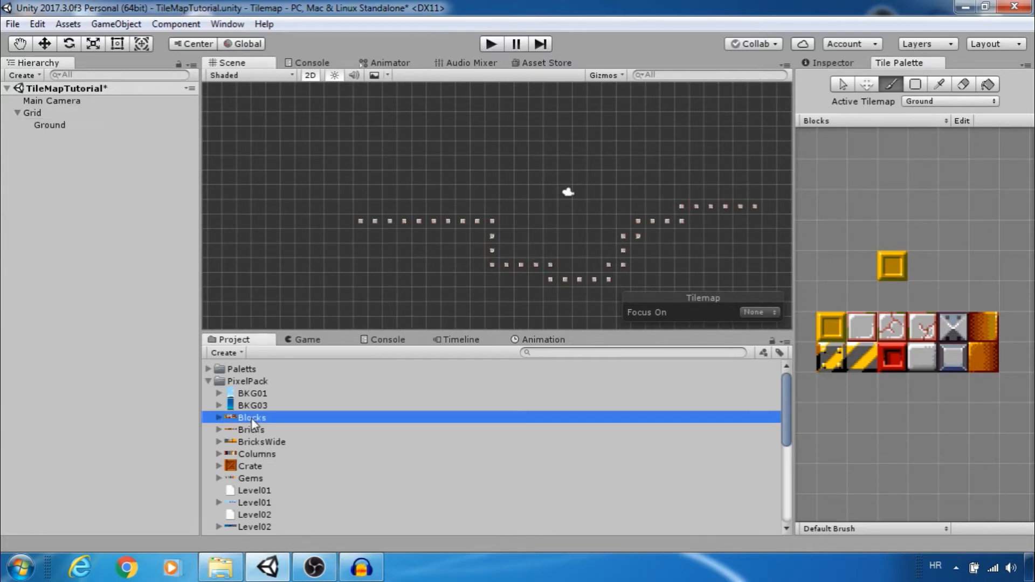
pyautogui.click(220, 417)
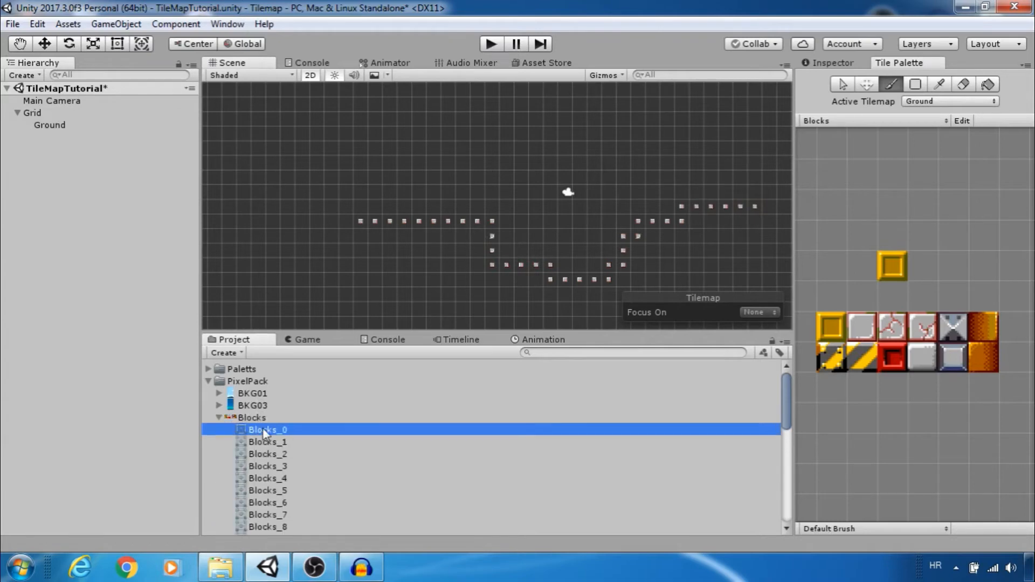
pyautogui.click(267, 429)
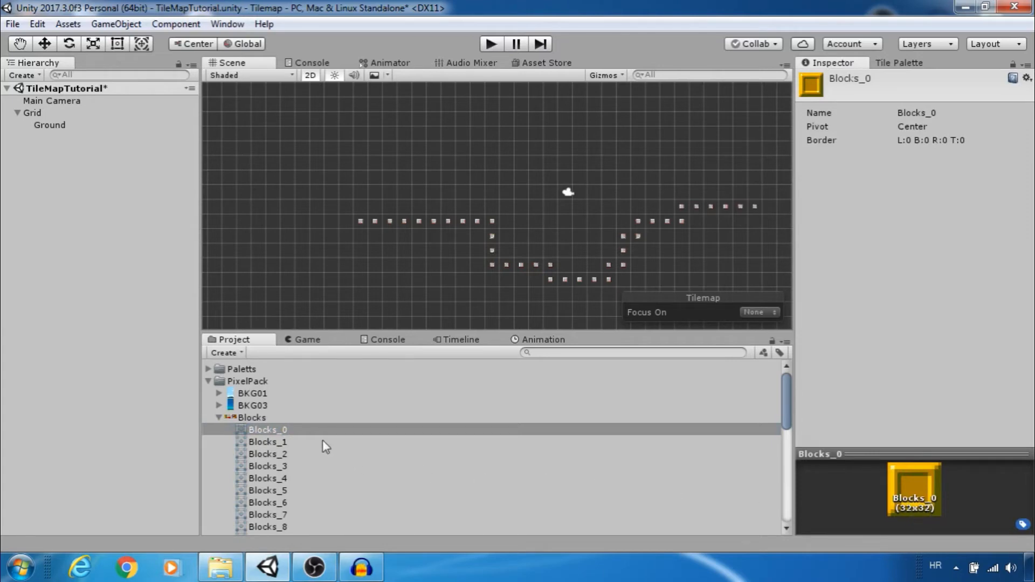
pyautogui.click(252, 417)
pyautogui.write('32')
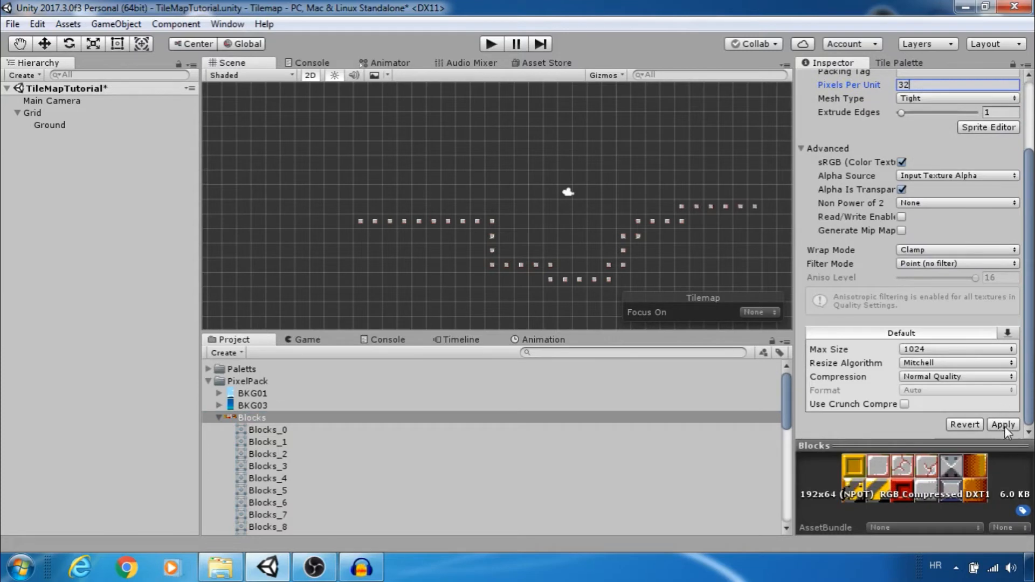
pyautogui.click(1002, 425)
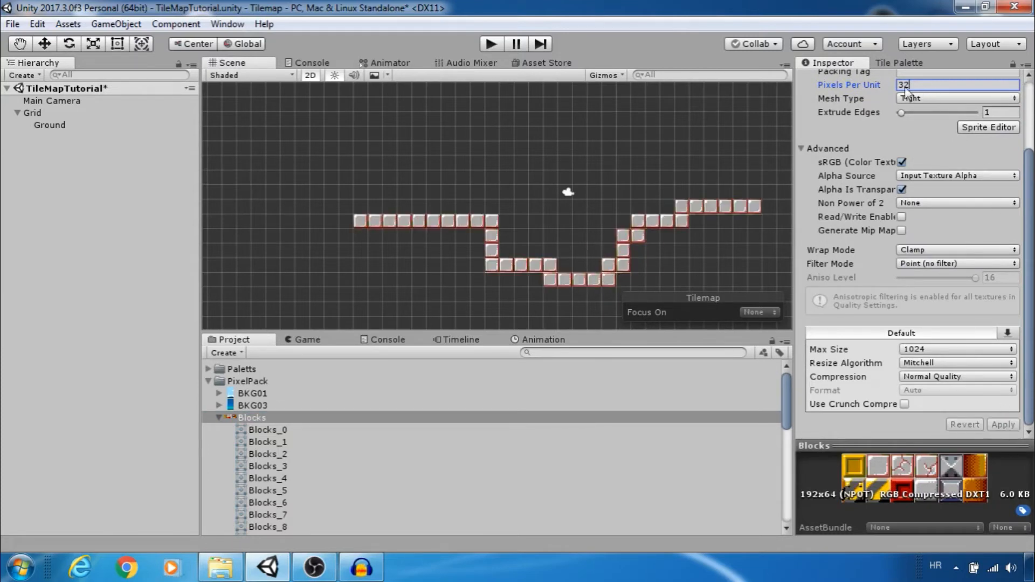
pyautogui.write('100')
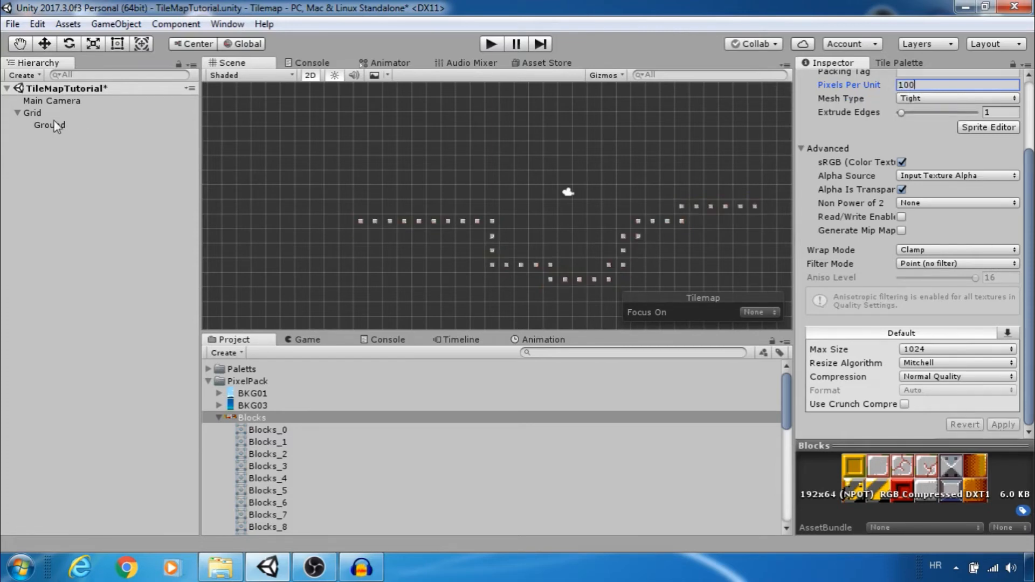
pyautogui.click(32, 112)
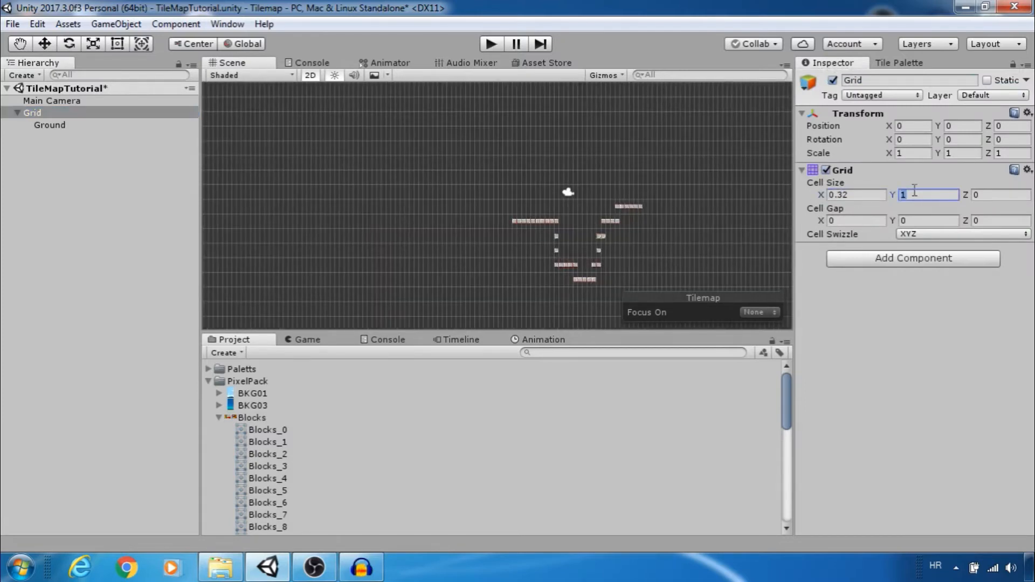
# Enter 0.32 for the Grid's Cell Size X and Y.
pyautogui.write('0.32')
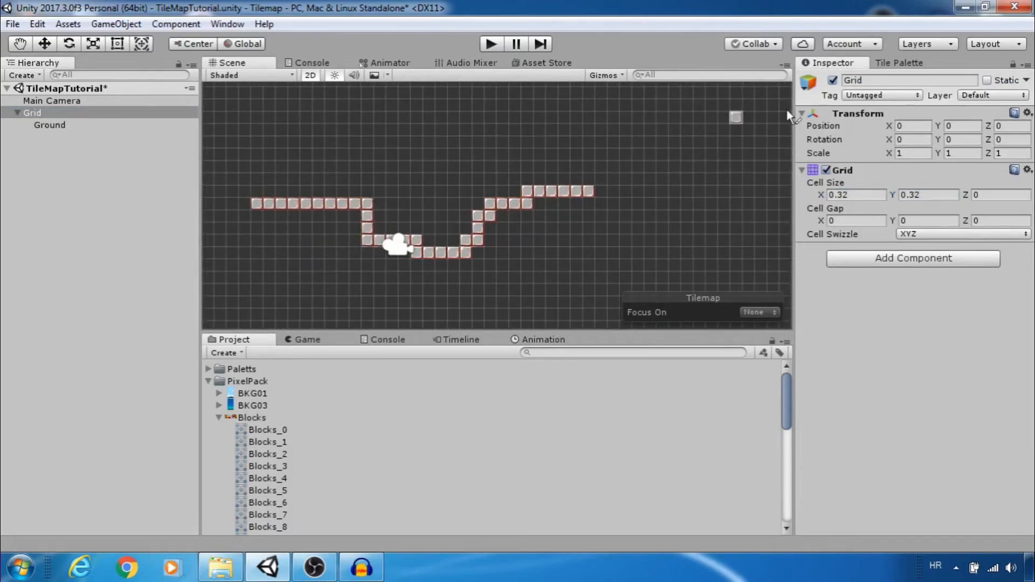
# Erase a stray Ground tile and drag the right-hand ground section lower.
pyautogui.click(899, 62)
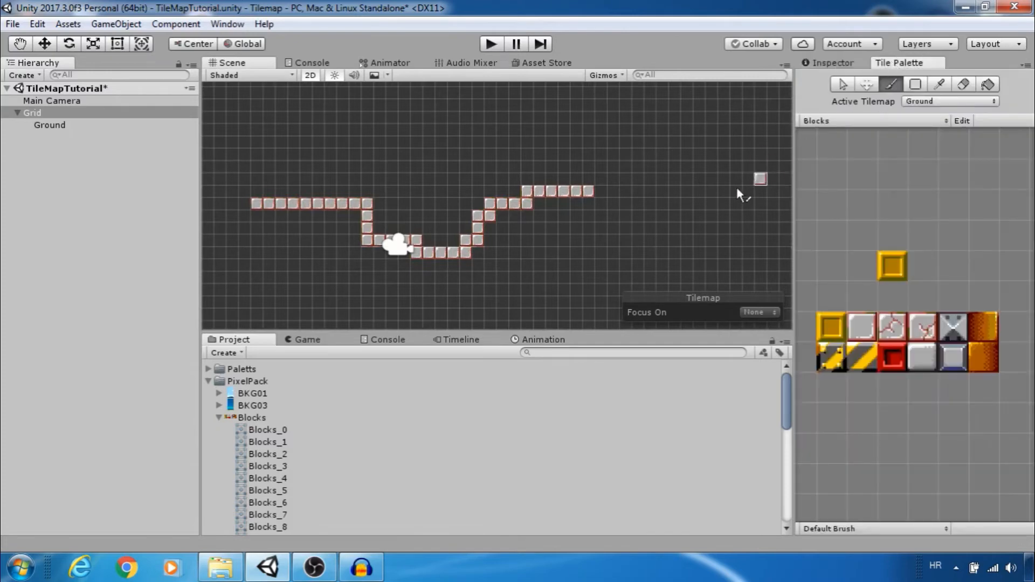
pyautogui.moveTo(984, 85)
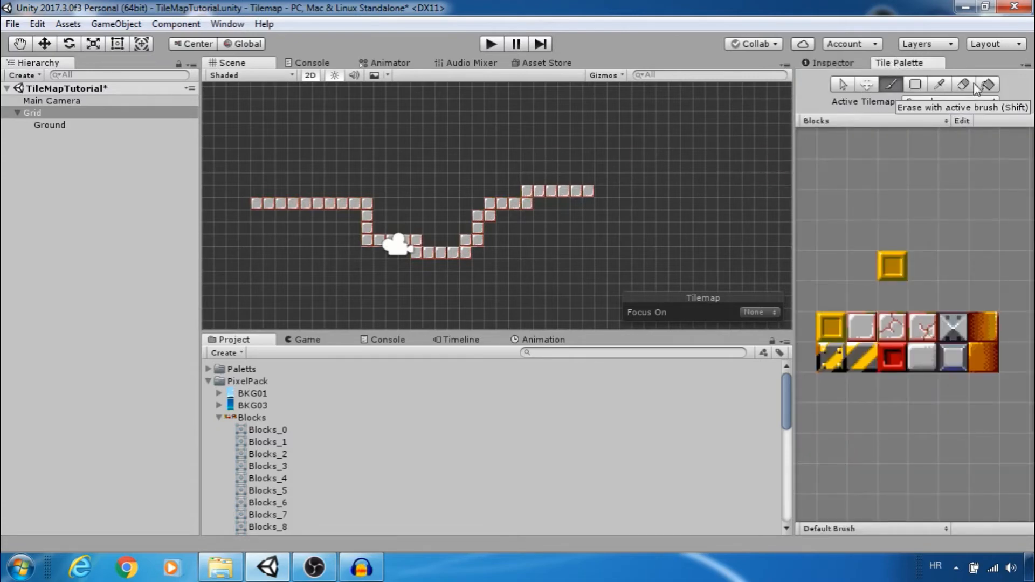
pyautogui.click(964, 85)
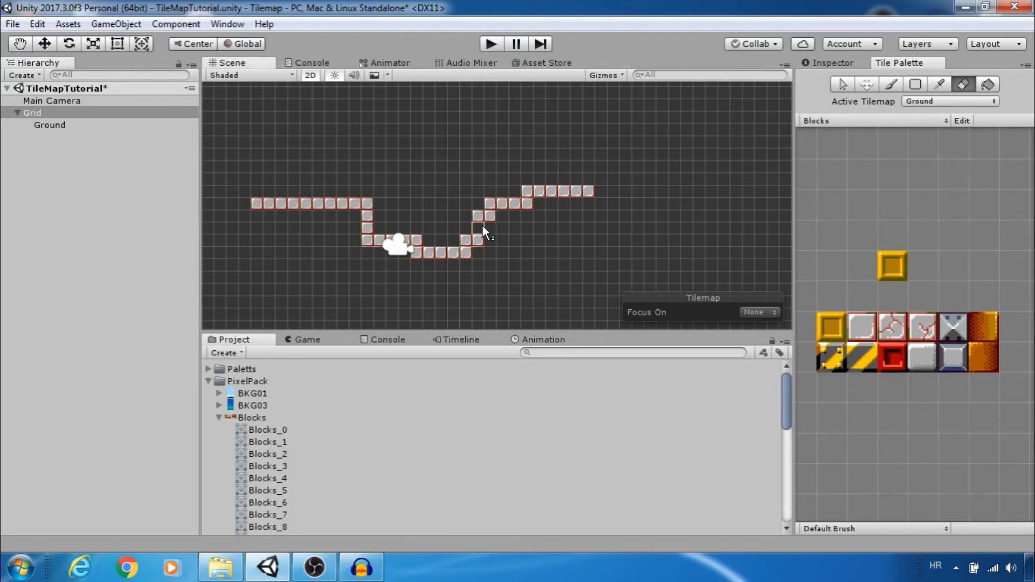
pyautogui.click(480, 231)
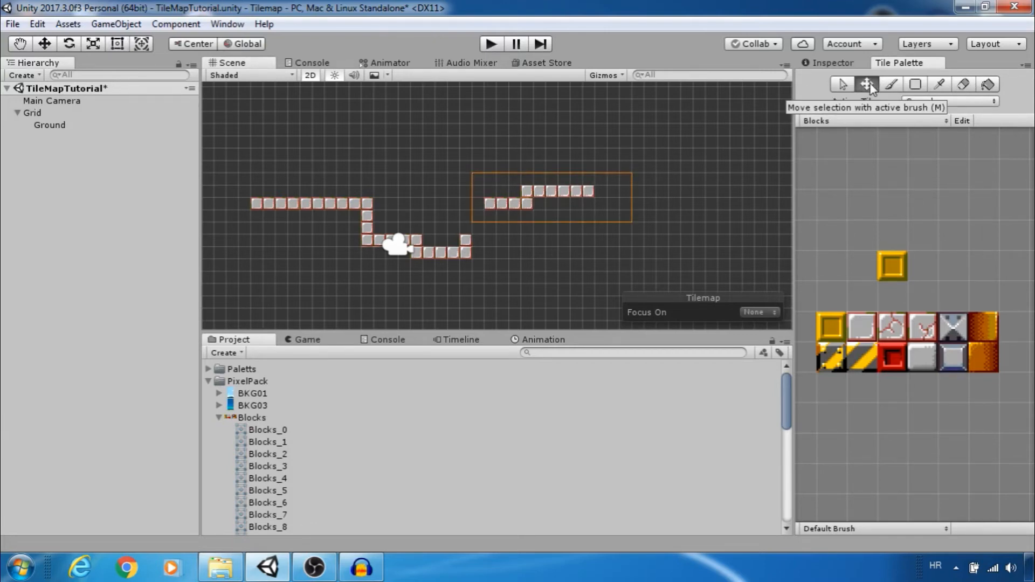
pyautogui.moveTo(551, 196); pyautogui.dragTo(576, 246)
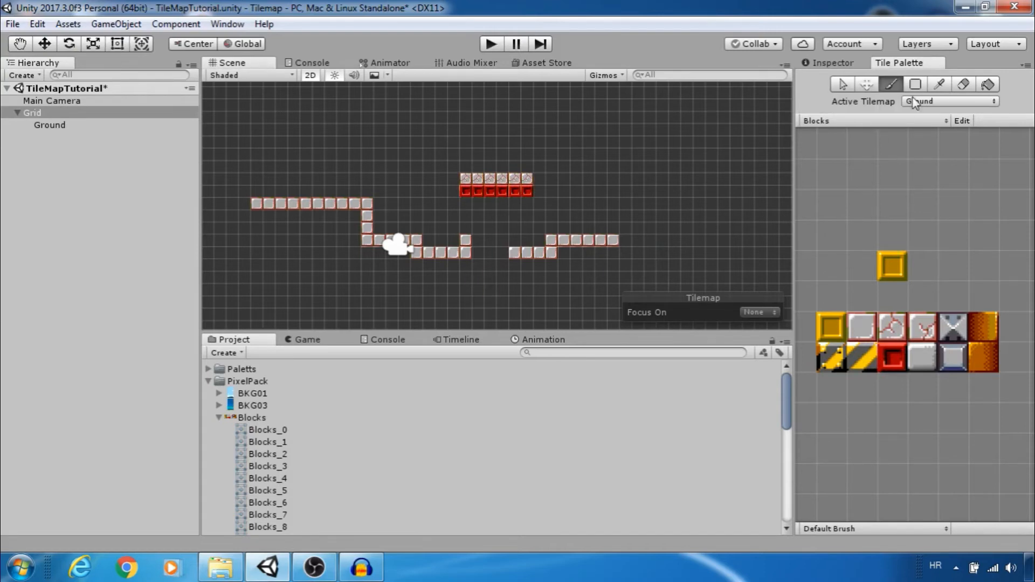
# Box-fill a wide rectangle of ground tiles, then select Ground to show its tilemap settings.
pyautogui.click(915, 85)
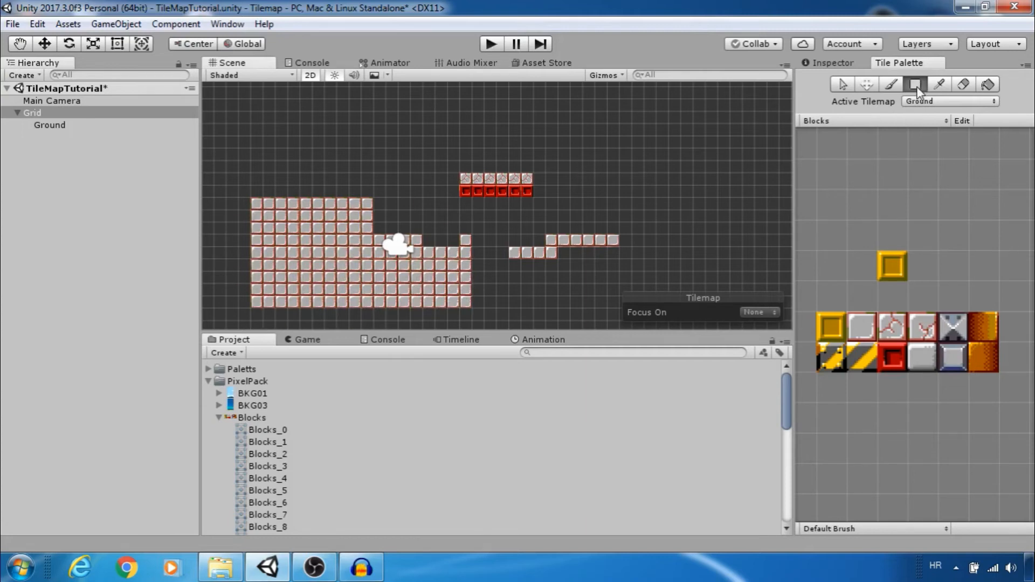
pyautogui.click(232, 192)
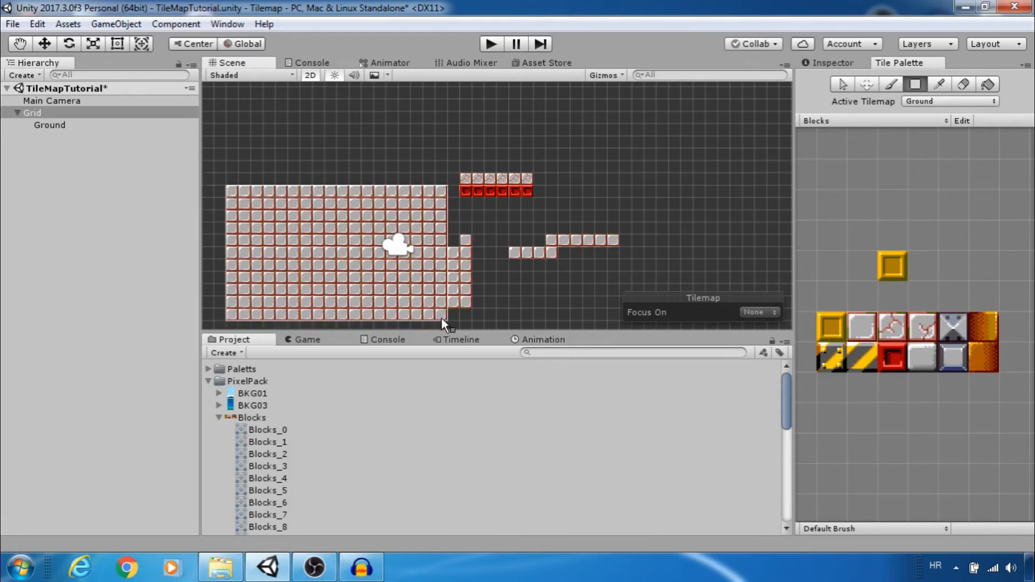
pyautogui.click(50, 125)
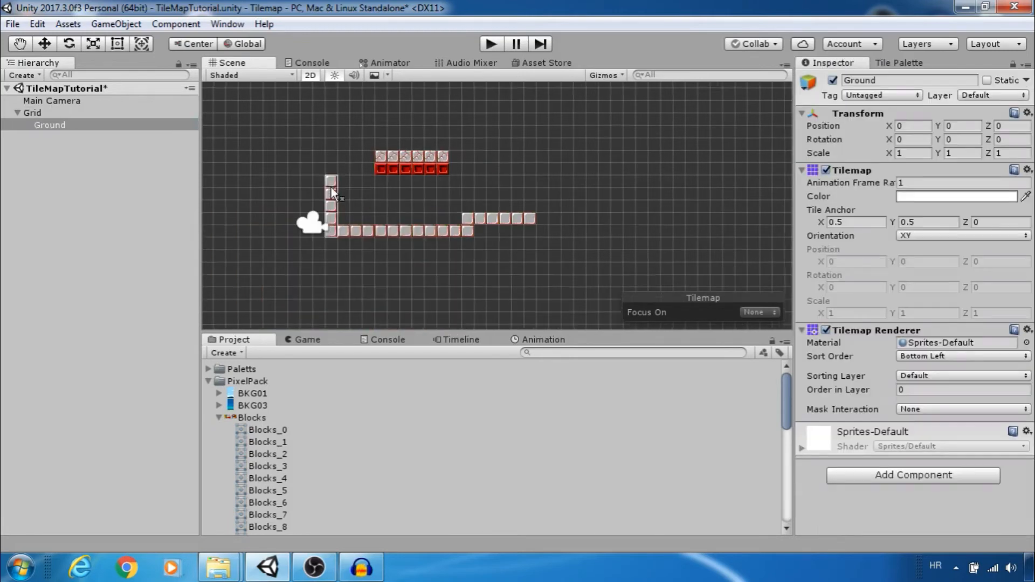
# Add a Tilemap Collider 2D component to the Ground tilemap.
pyautogui.click(50, 124)
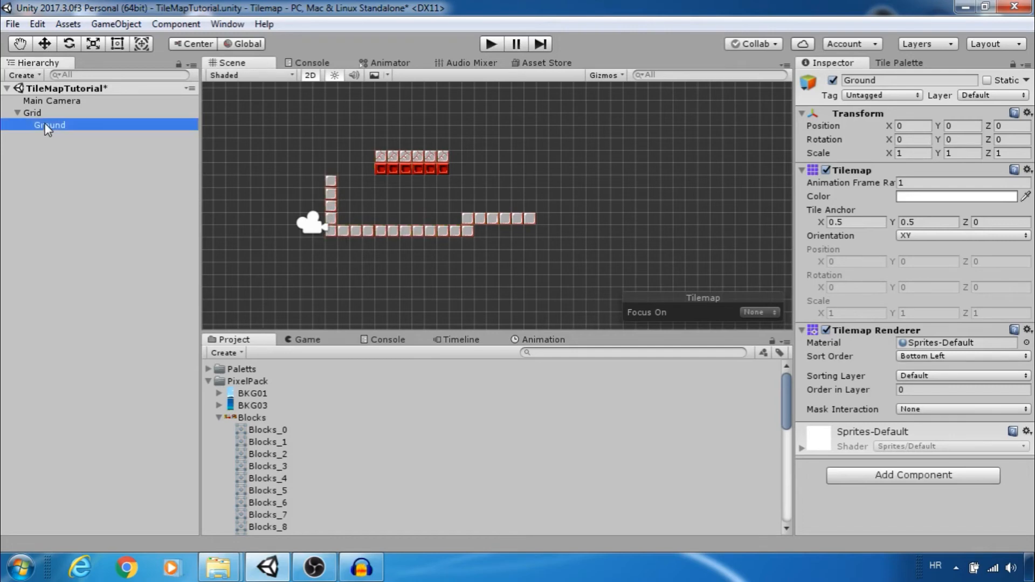
pyautogui.click(913, 475)
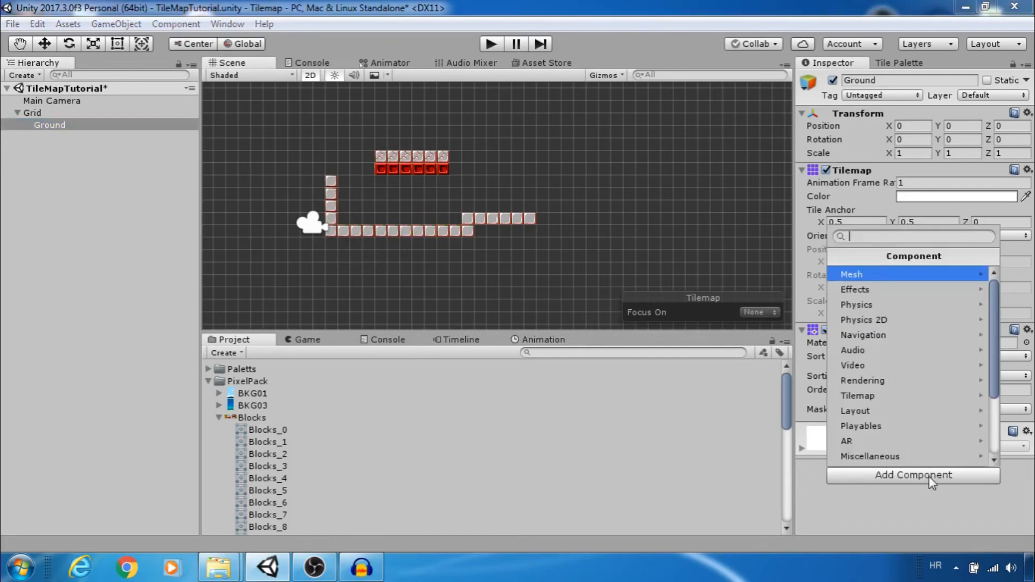
pyautogui.write('tilema')
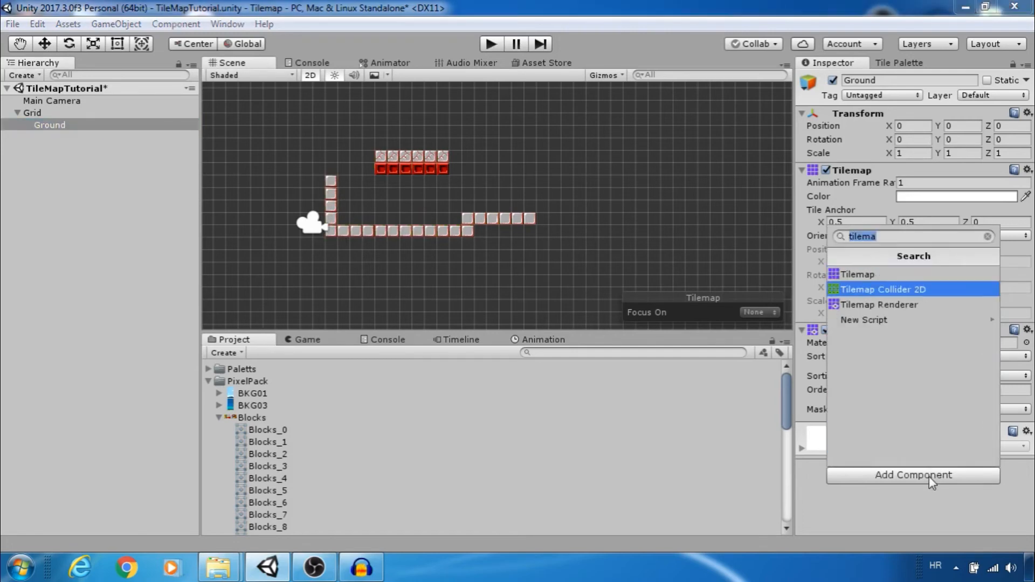
pyautogui.click(883, 289)
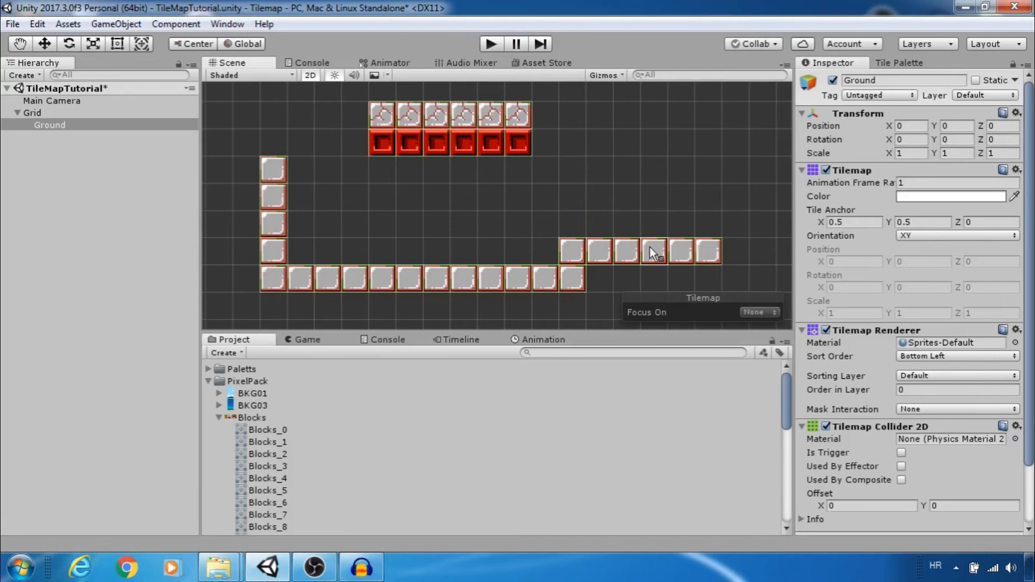
# Add a Composite Collider 2D, tick Used By Composite and set its geometry type to Polygons.
pyautogui.scroll(-3)
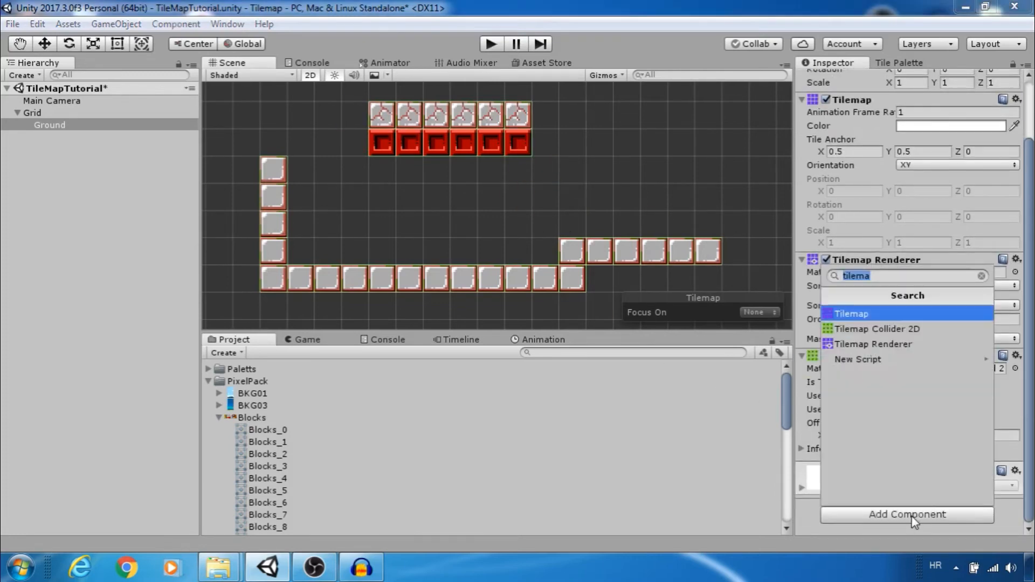
pyautogui.write('com')
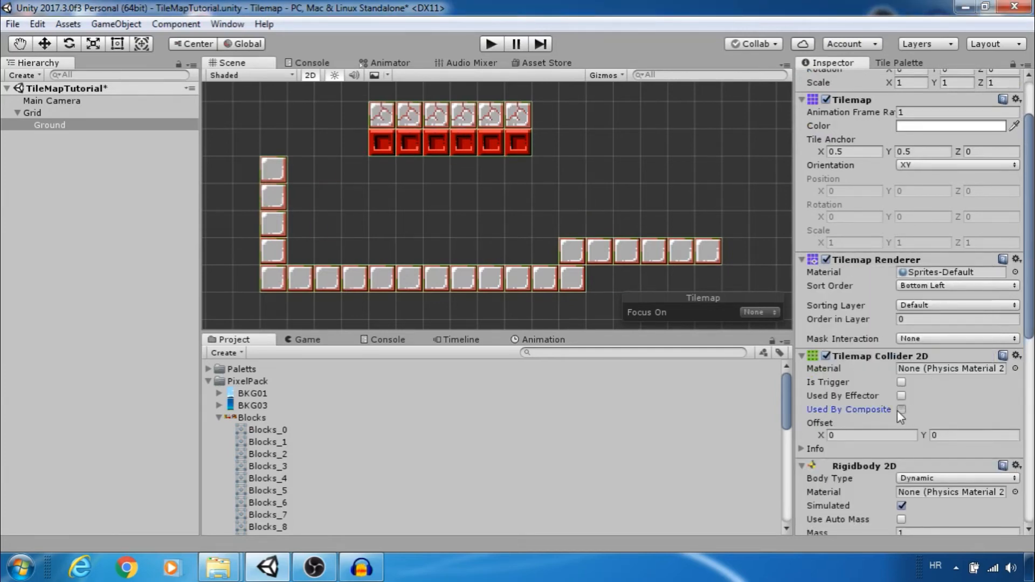
pyautogui.click(902, 409)
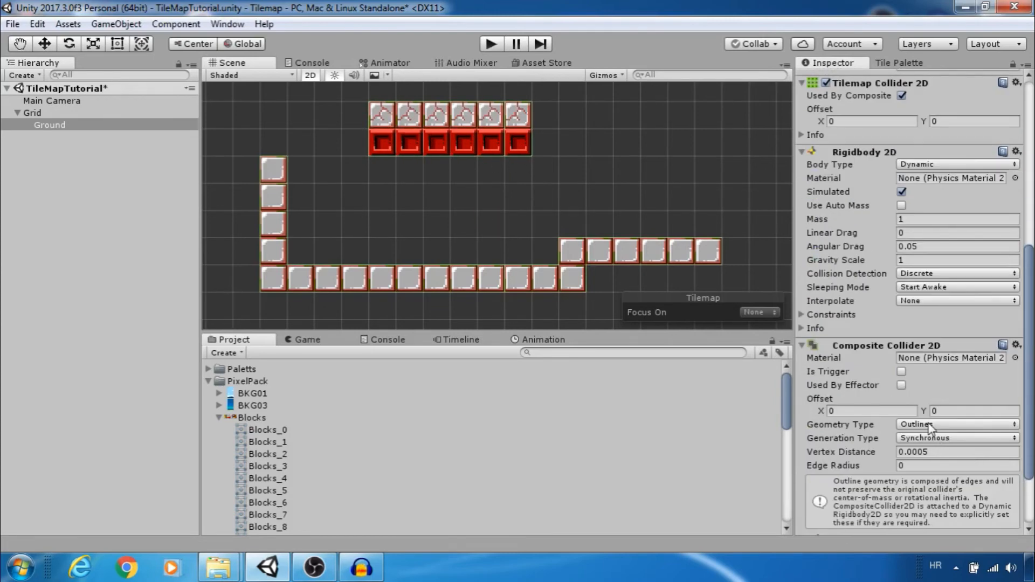
pyautogui.click(955, 424)
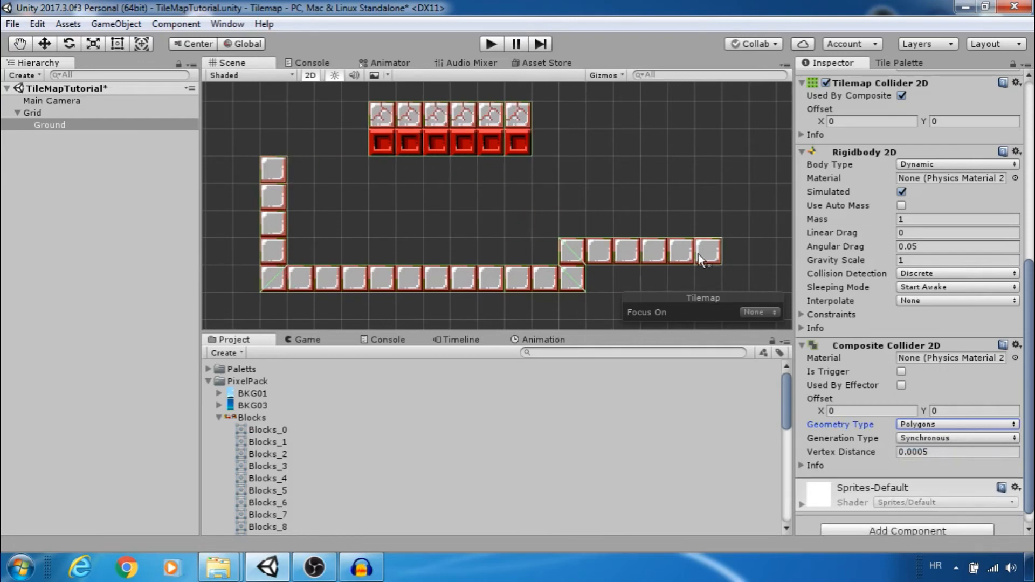
pyautogui.rightClick(32, 112)
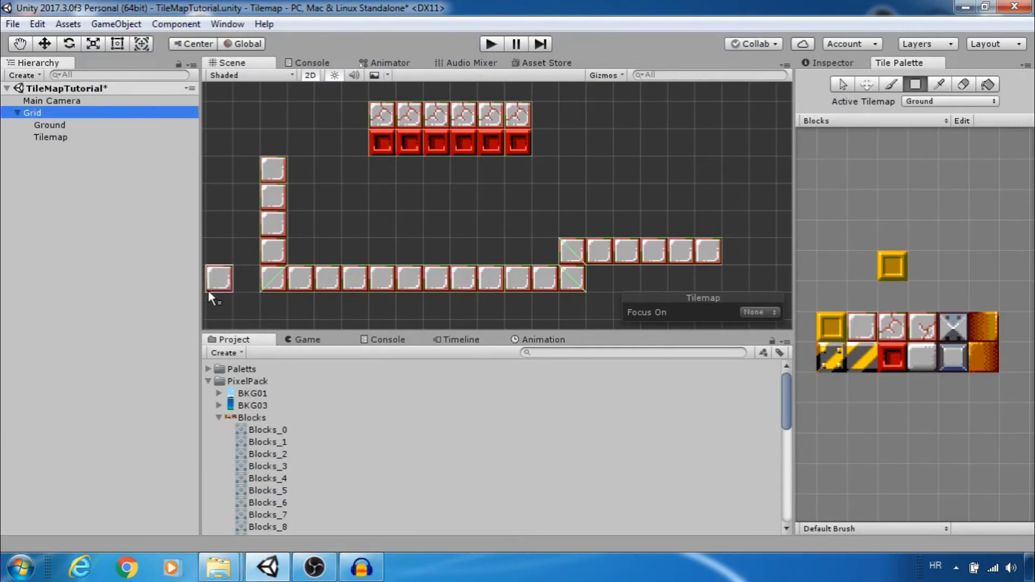
# Rename the new tilemap under Grid to 'Obstacles'.
pyautogui.click(50, 136)
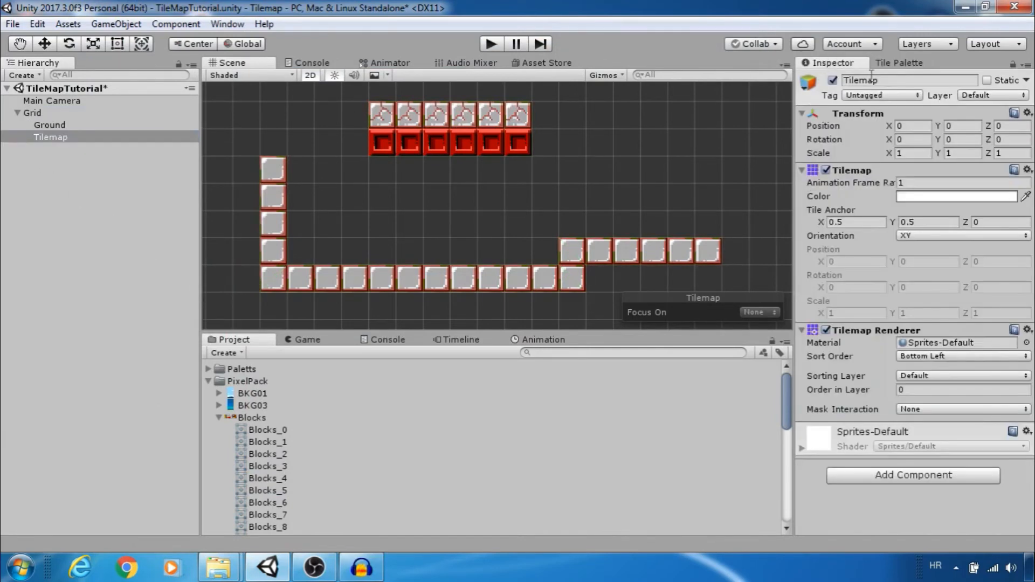
pyautogui.write('Obsta')
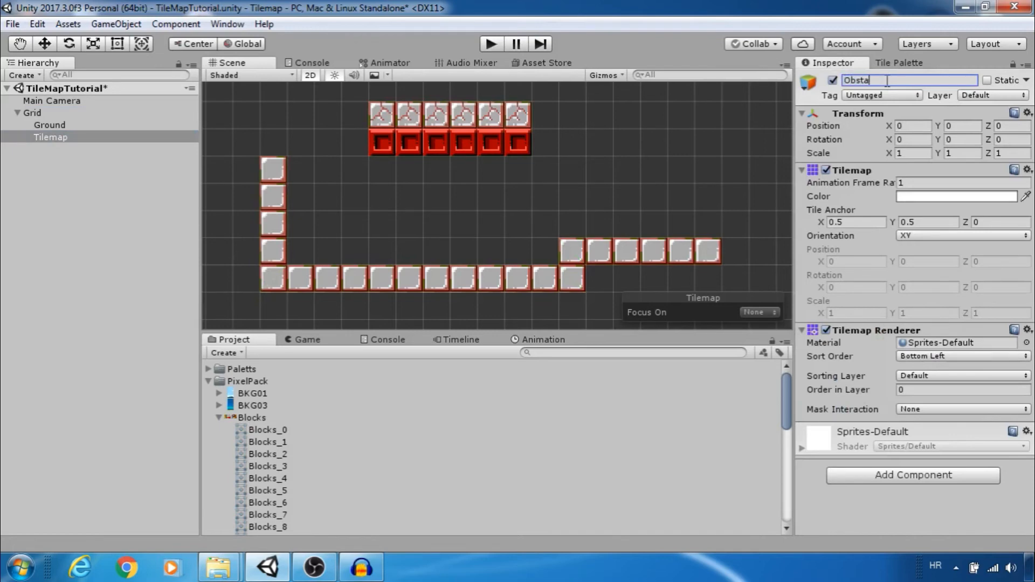
pyautogui.write('cles')
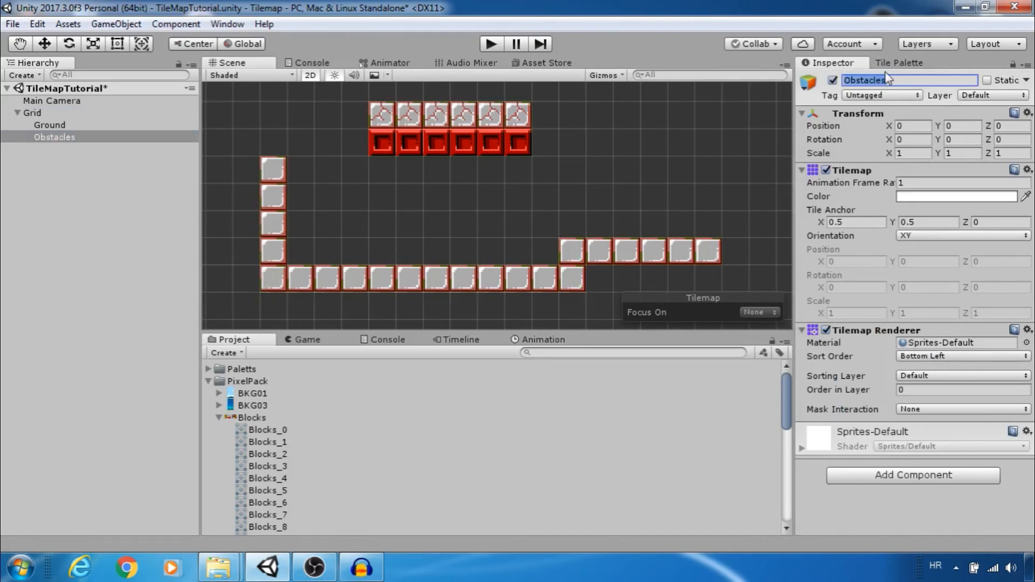
# Make Obstacles the active tilemap in the Tile Palette and paint the hazard tiles.
pyautogui.click(899, 62)
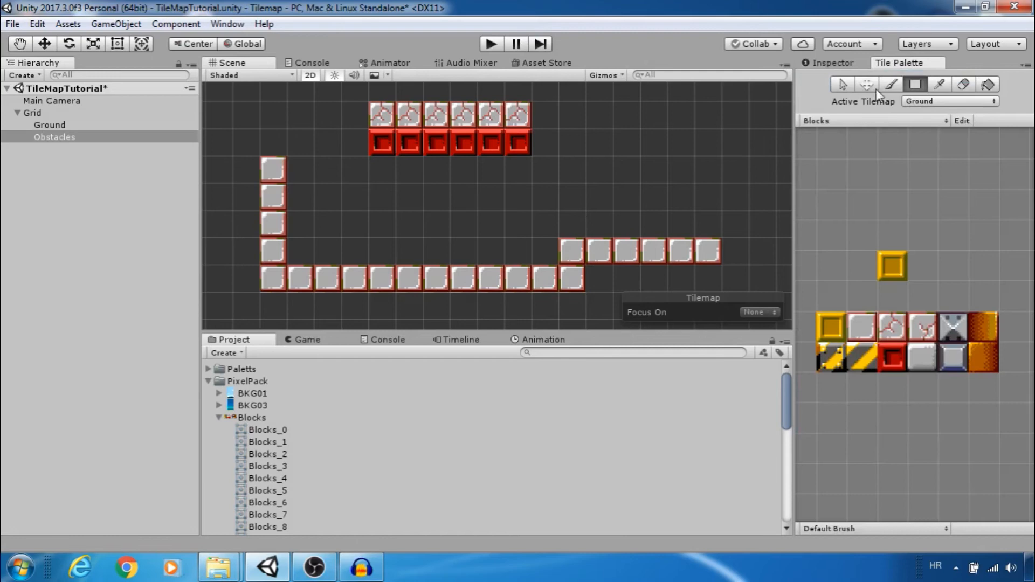
pyautogui.click(949, 101)
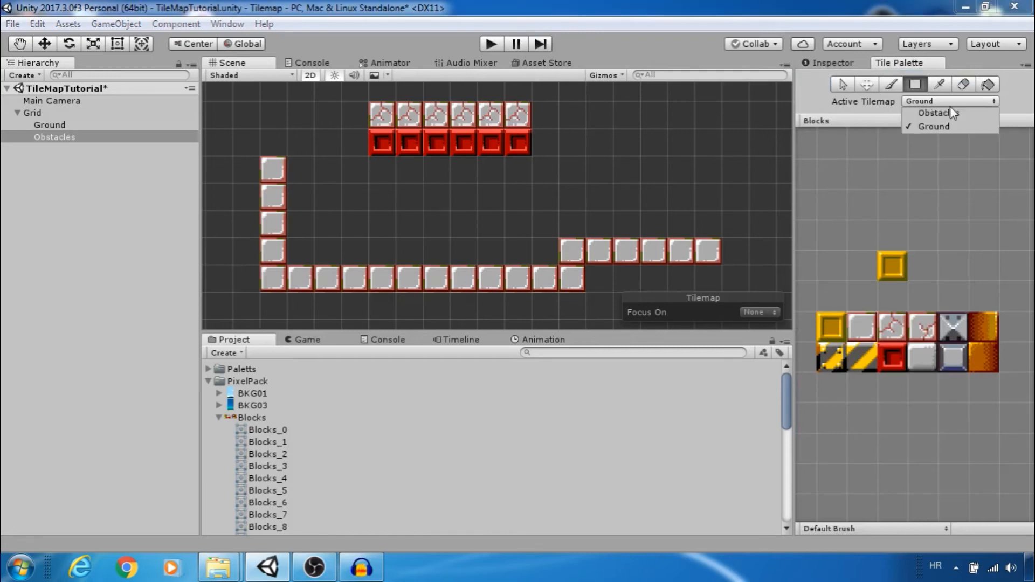
pyautogui.click(933, 112)
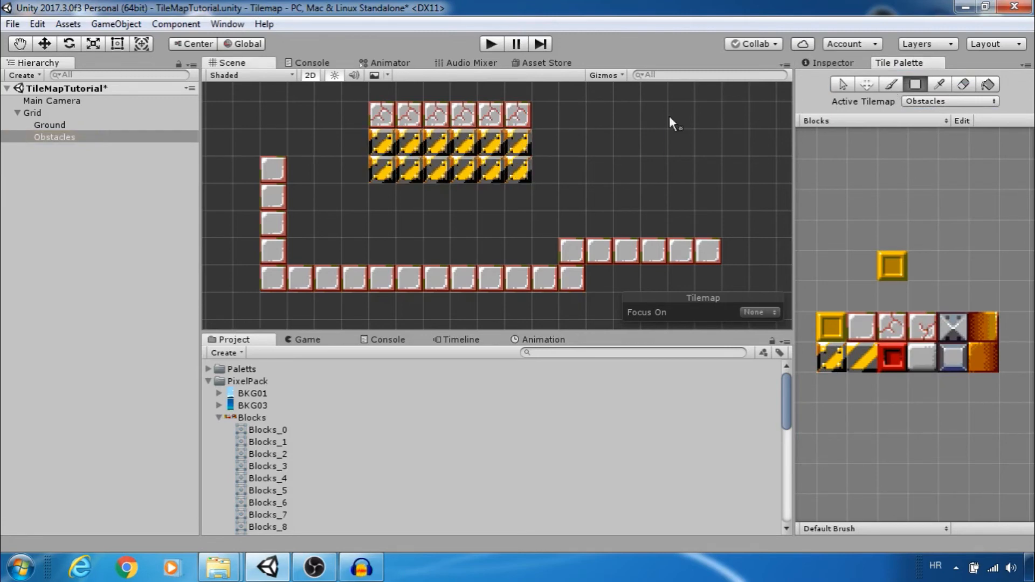
pyautogui.click(50, 125)
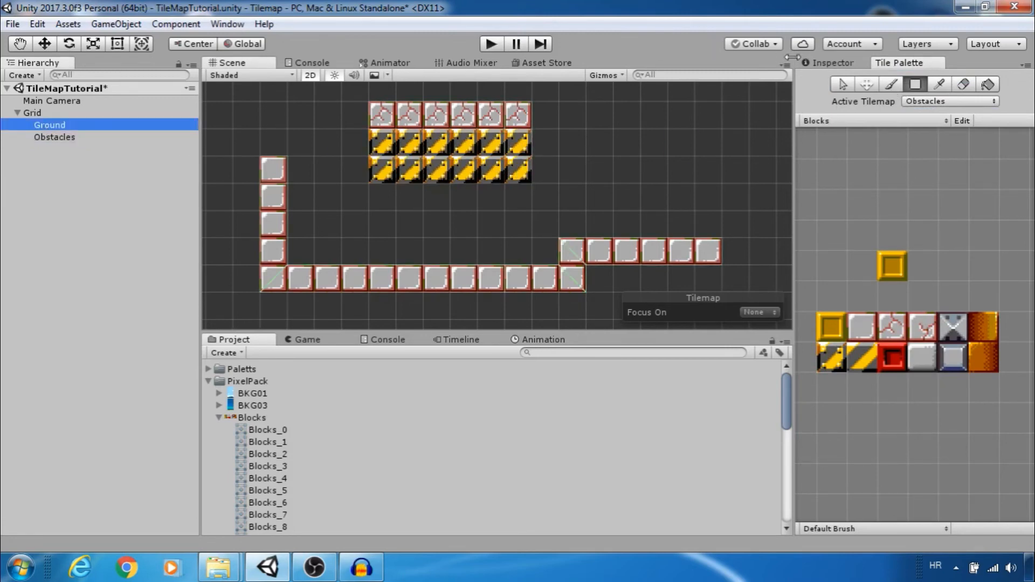
pyautogui.click(50, 125)
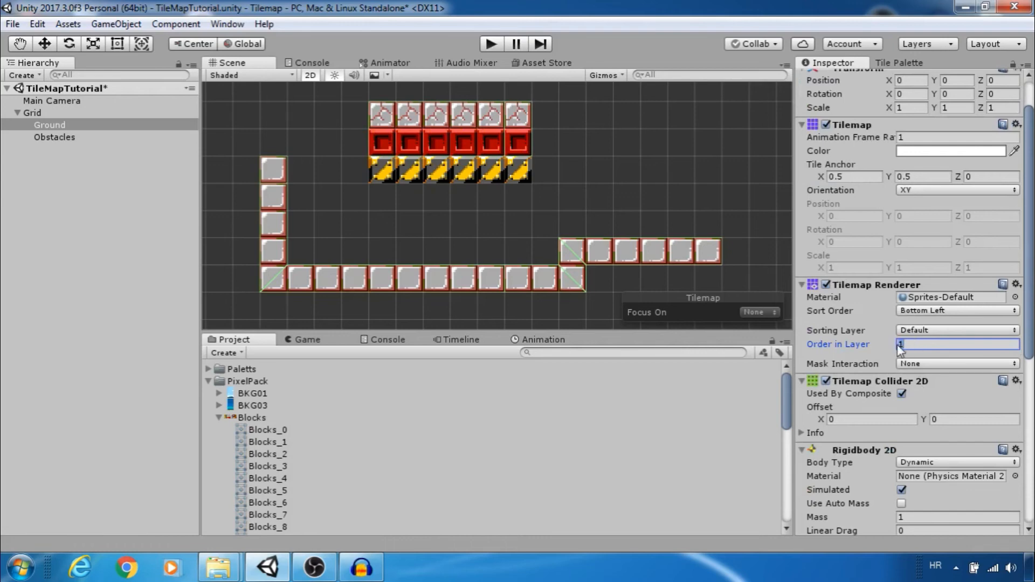
# Set the Ground tilemap renderer's Order in Layer to 0.
pyautogui.write('0')
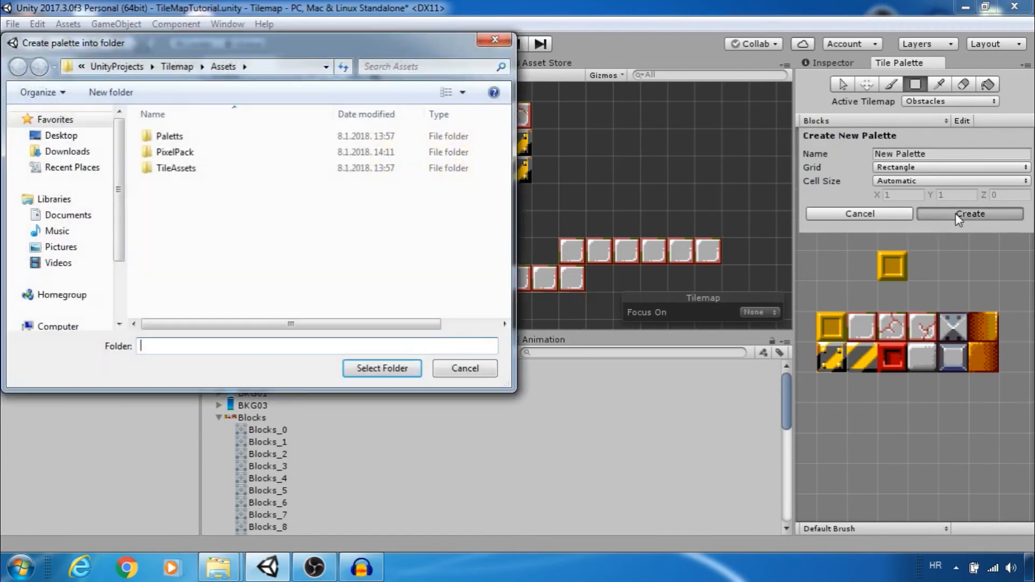
# Save New Palette to its folder and paint one hazard tile in the open area.
pyautogui.click(382, 368)
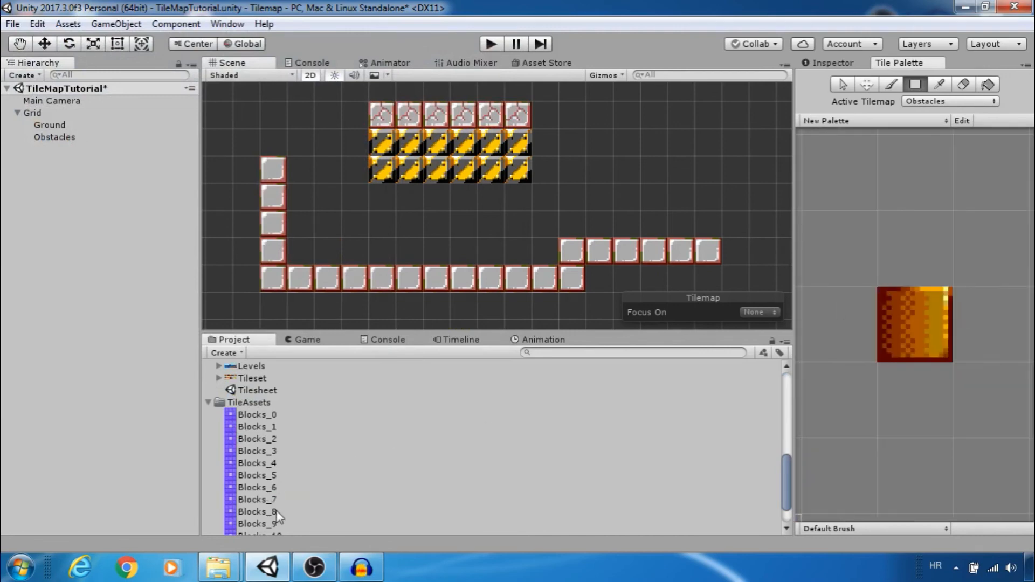
pyautogui.scroll(-3)
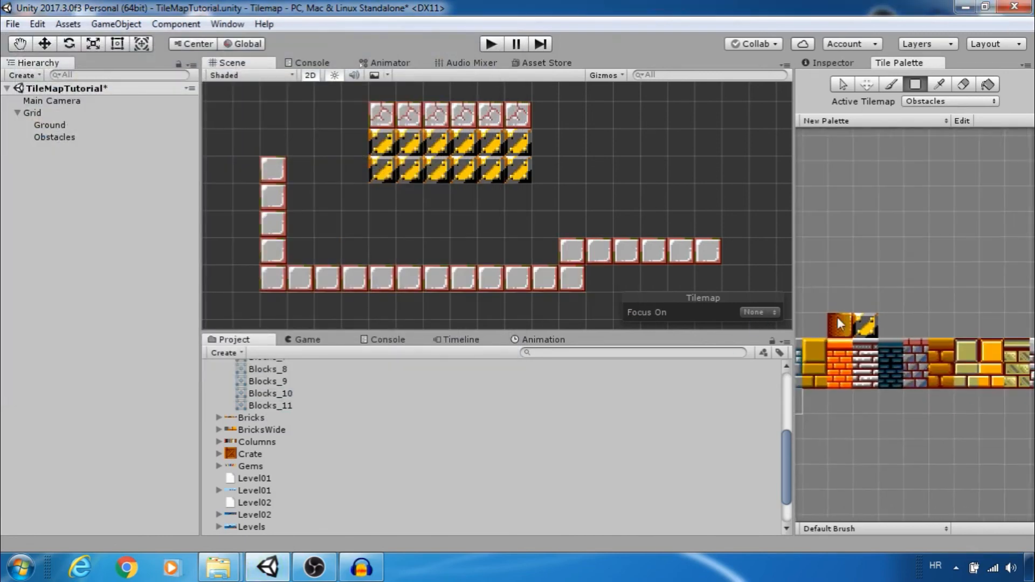
pyautogui.click(436, 225)
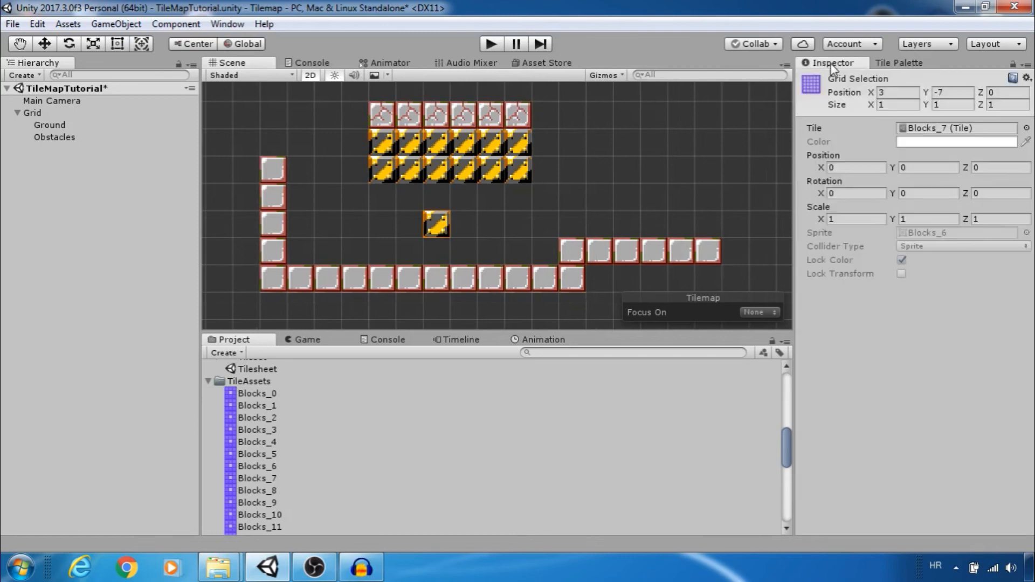
# Set the lone hazard tile's Z rotation to 58.06 and scale to about 1.76.
pyautogui.click(1000, 193)
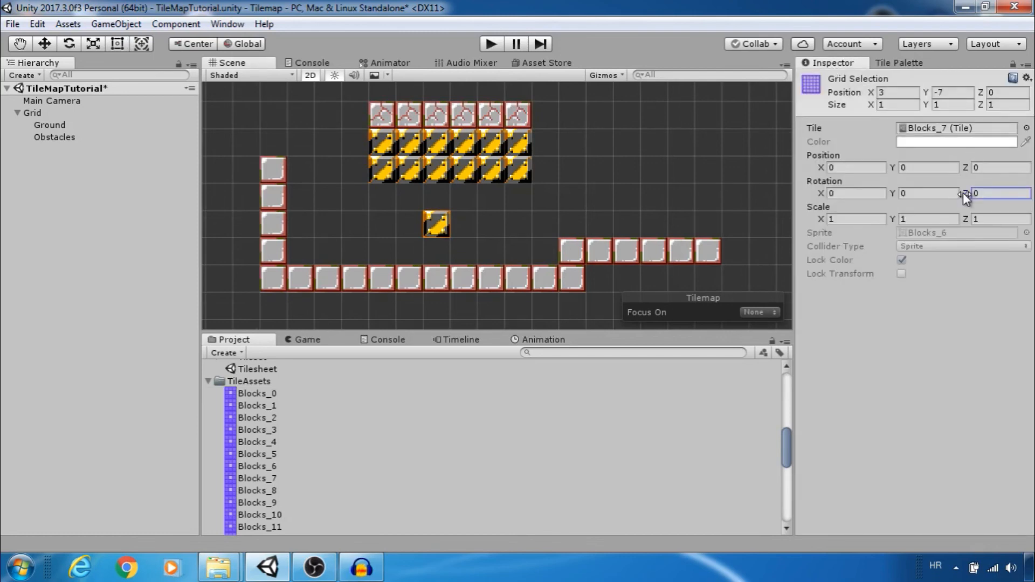
pyautogui.write('58.06')
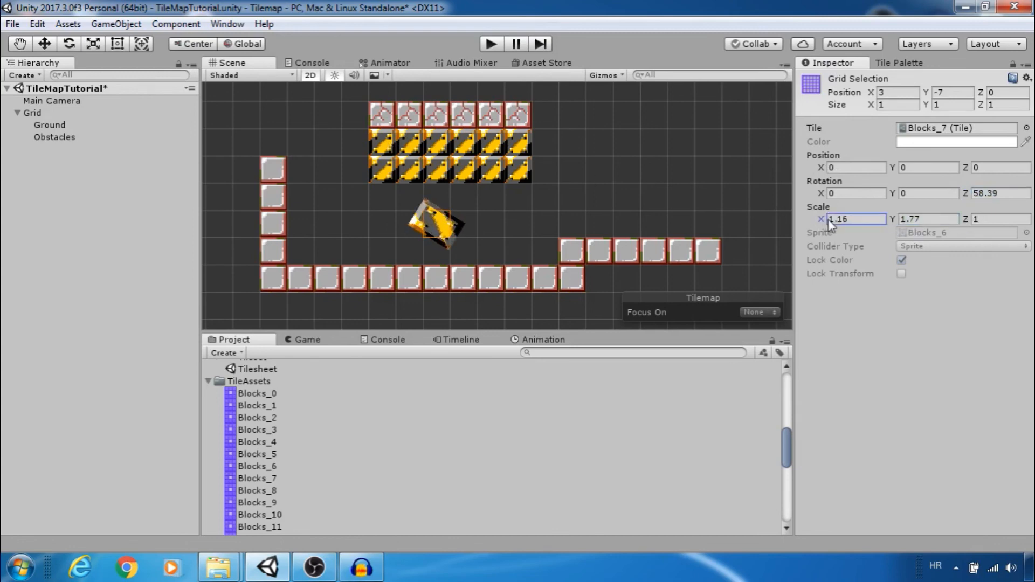
pyautogui.write('1.76')
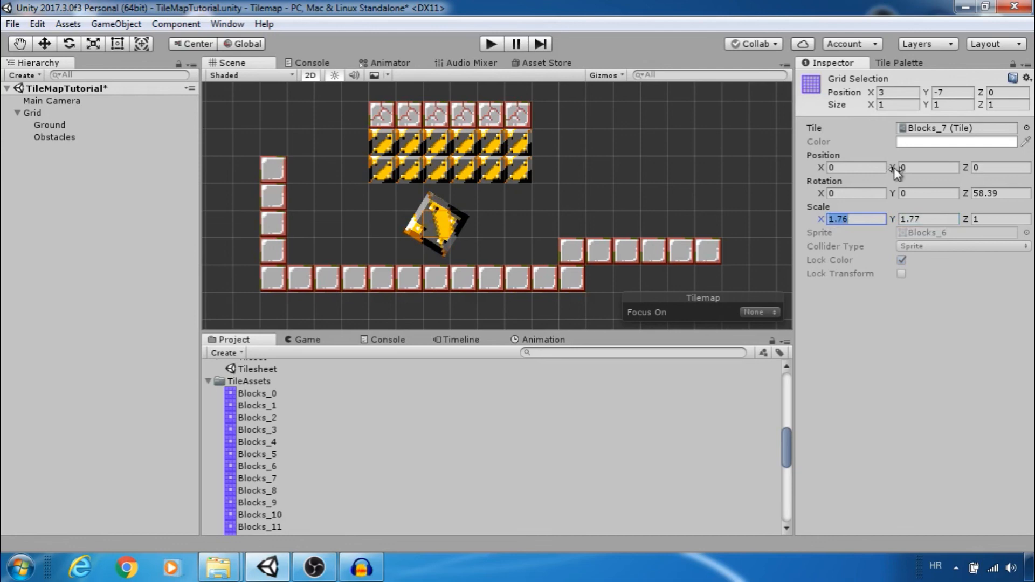